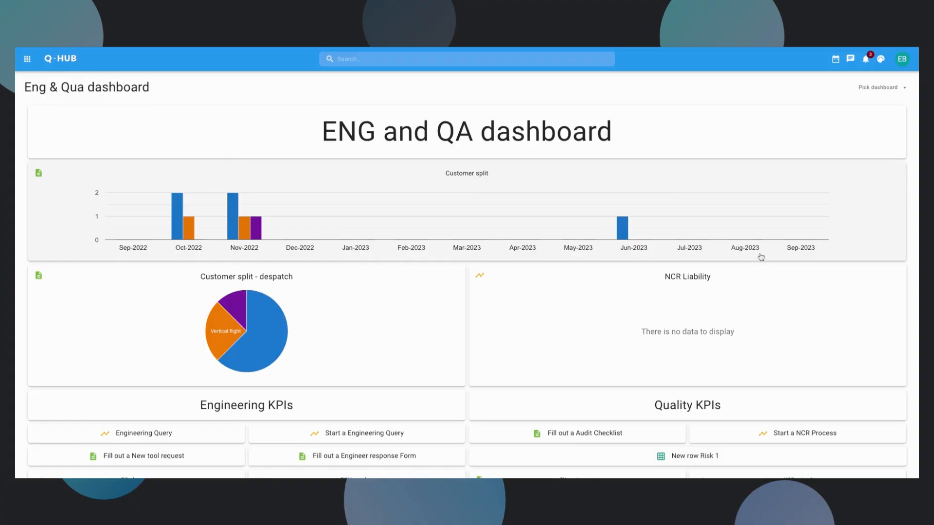
pyautogui.moveTo(733, 239)
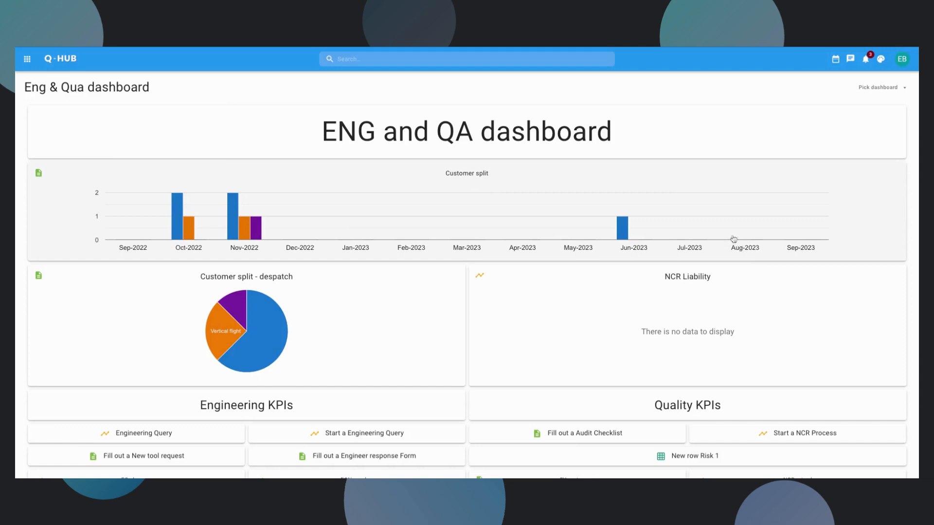
pyautogui.moveTo(734, 211)
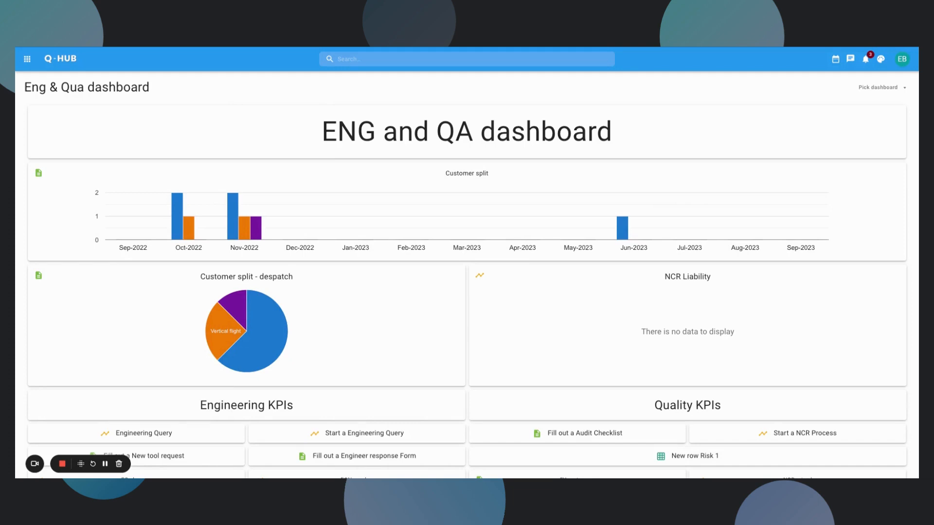
# Scroll the ENG and QA dashboard, then open the app launcher's hub list.
pyautogui.scroll(-3)
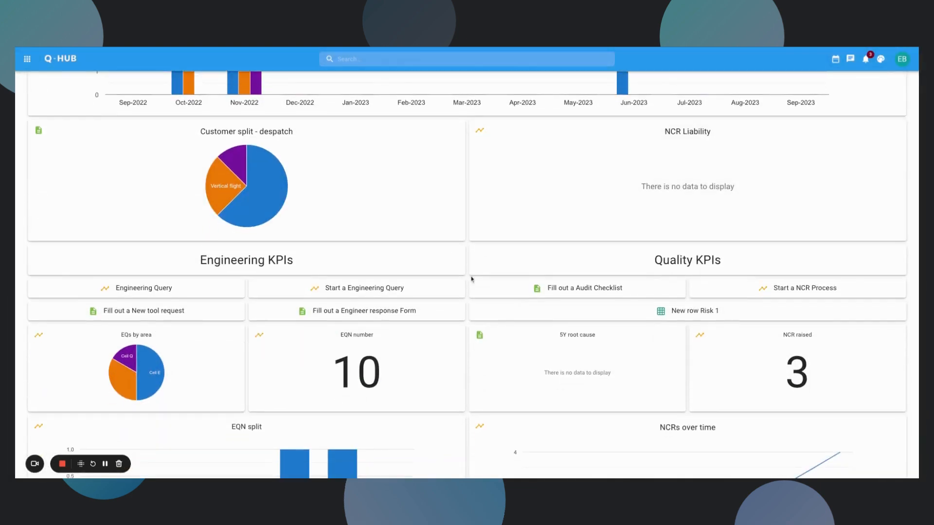
pyautogui.moveTo(432, 300)
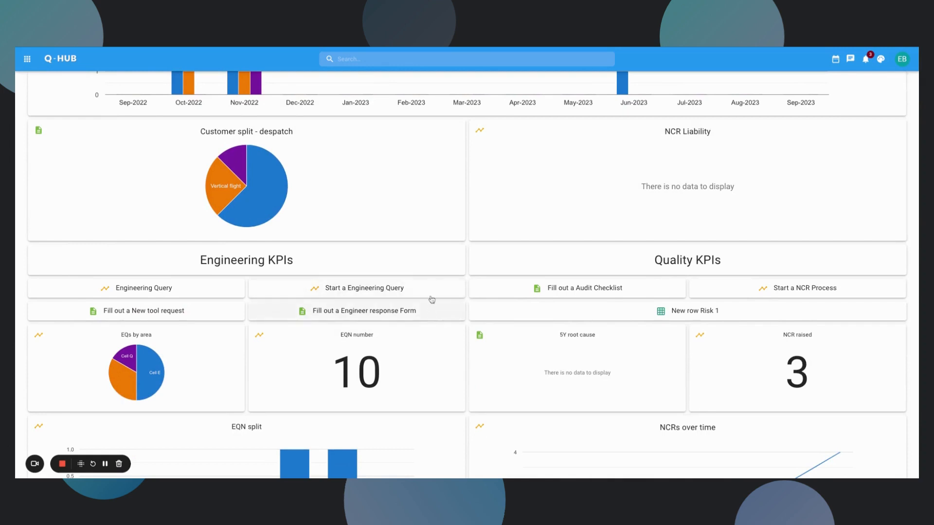
pyautogui.scroll(-3)
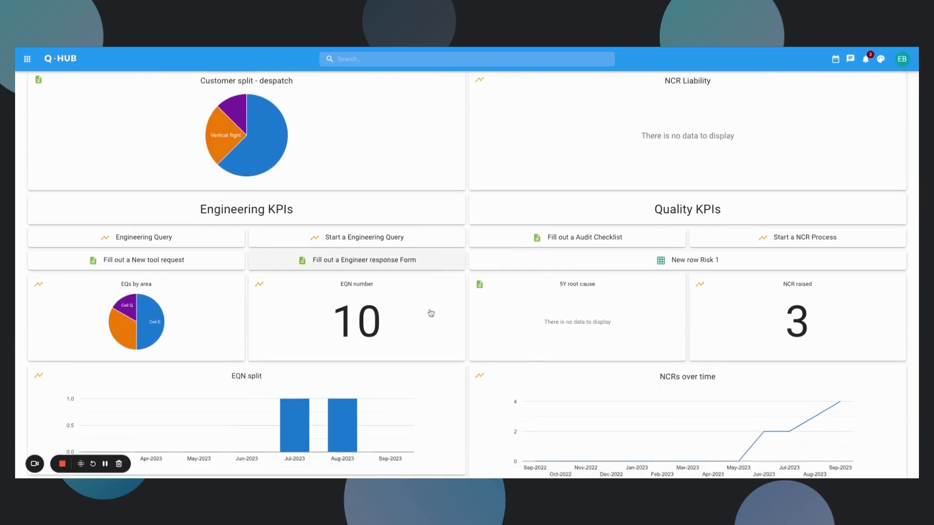
pyautogui.scroll(-3)
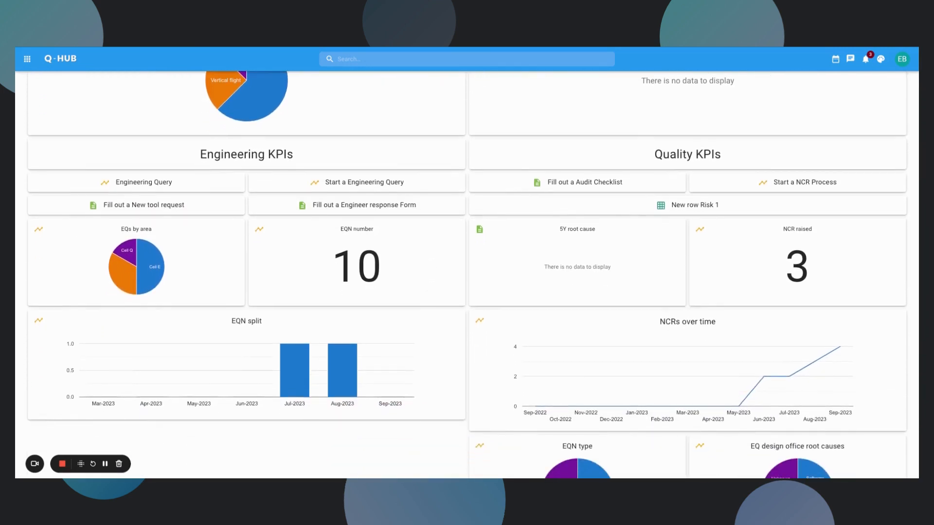
pyautogui.scroll(3)
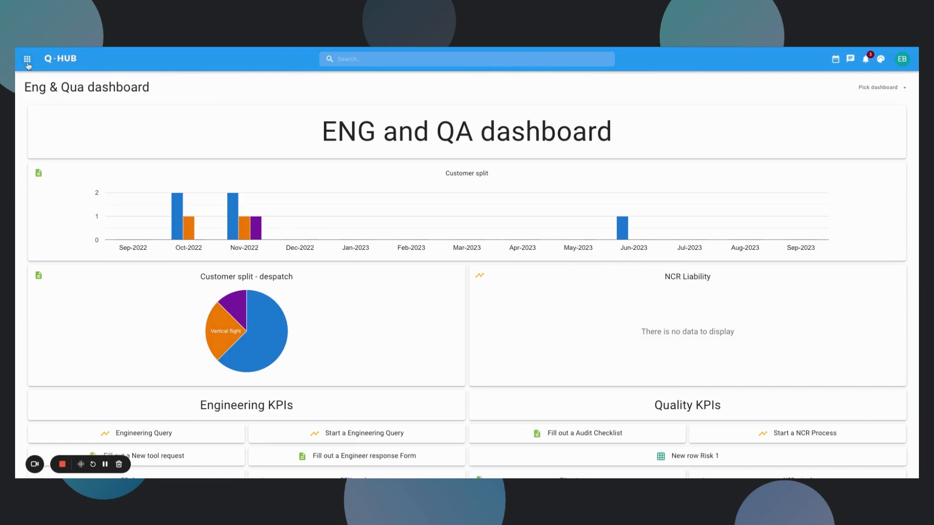
pyautogui.click(27, 58)
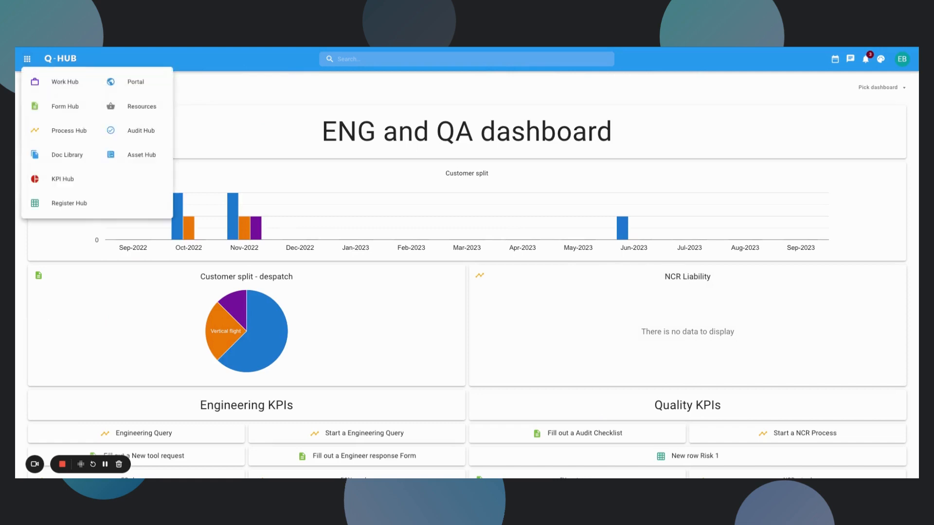
pyautogui.moveTo(64, 106)
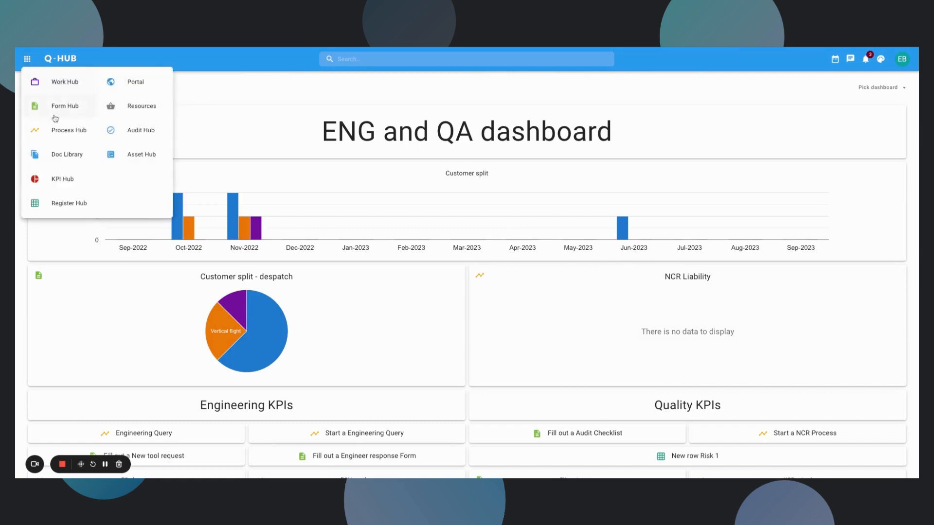
pyautogui.moveTo(50, 179)
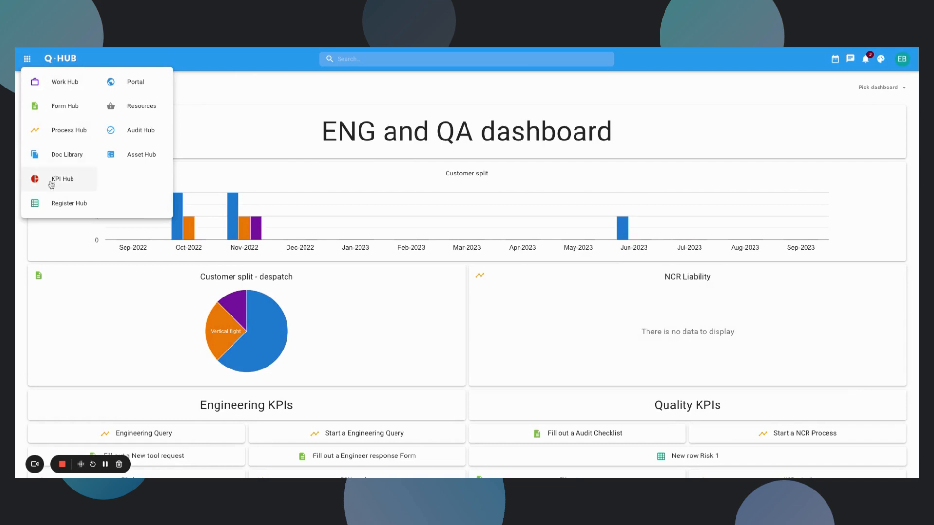
pyautogui.moveTo(107, 179)
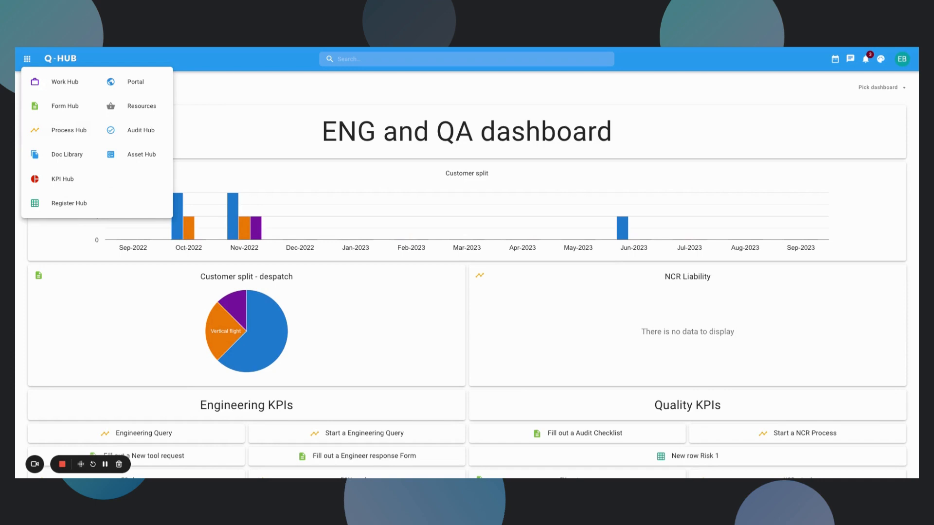
pyautogui.moveTo(140, 189)
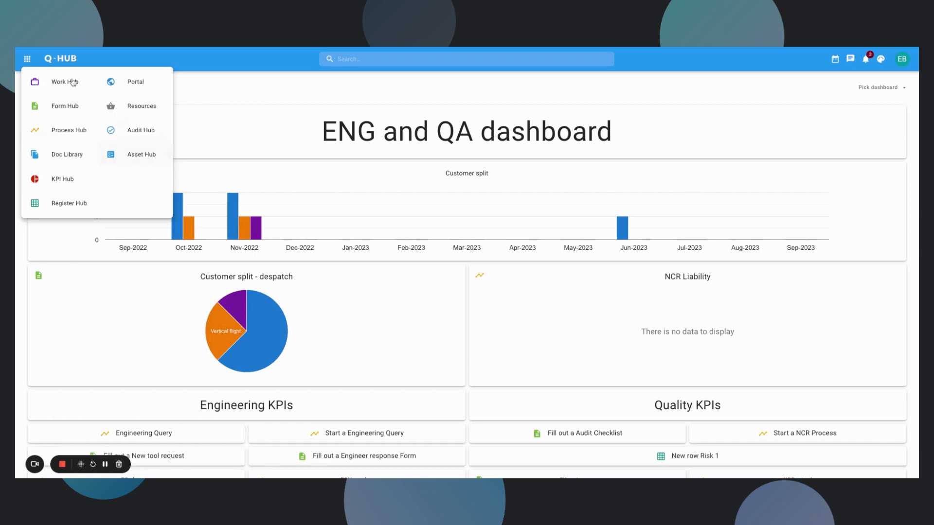
# Open Work Hub and expand Tasks to show My tasks, Assigned tasks and Templates.
pyautogui.click(64, 82)
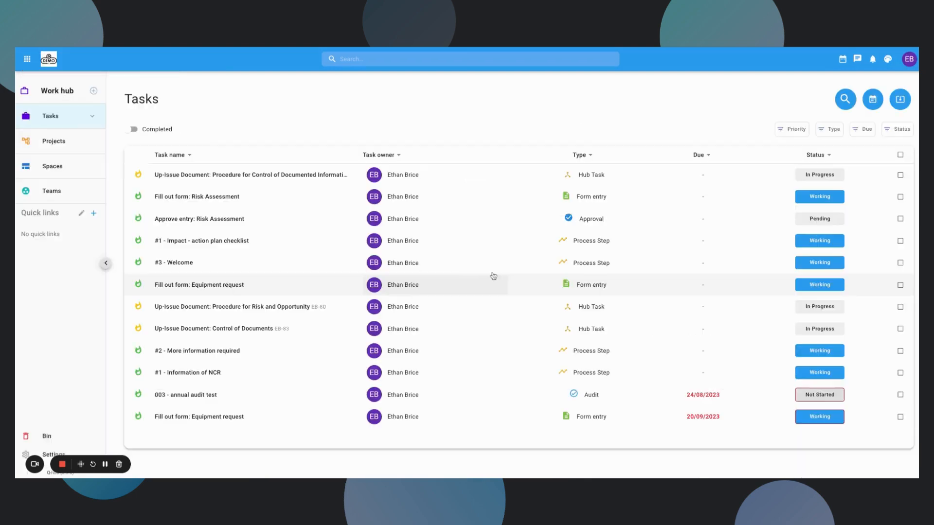
pyautogui.moveTo(460, 196)
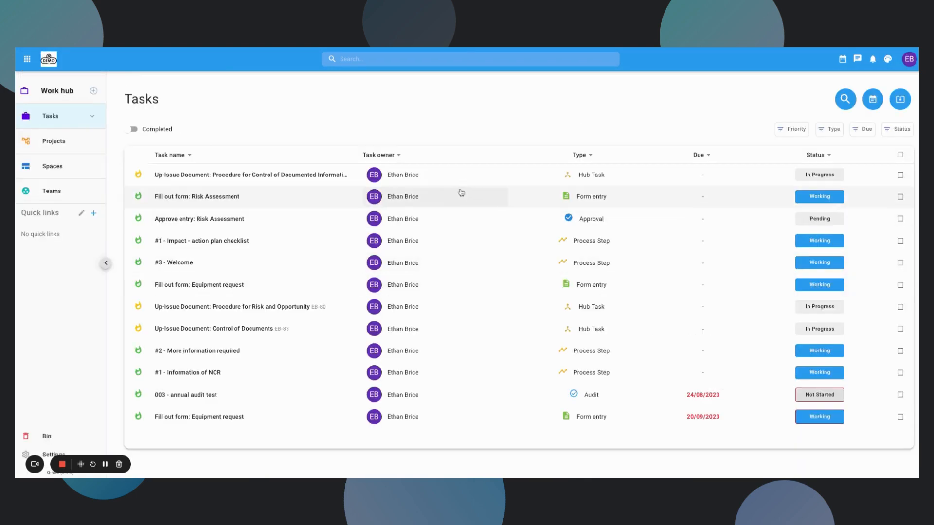
pyautogui.moveTo(332, 191)
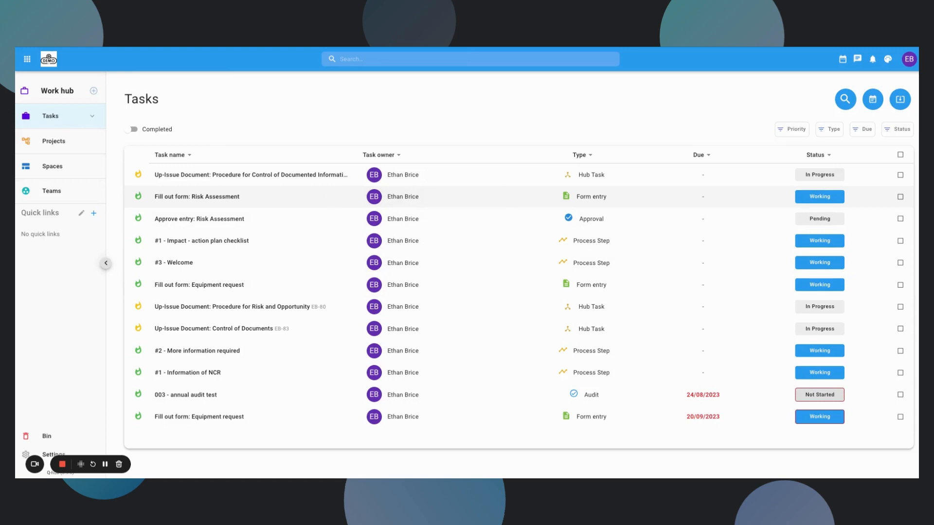
pyautogui.click(93, 116)
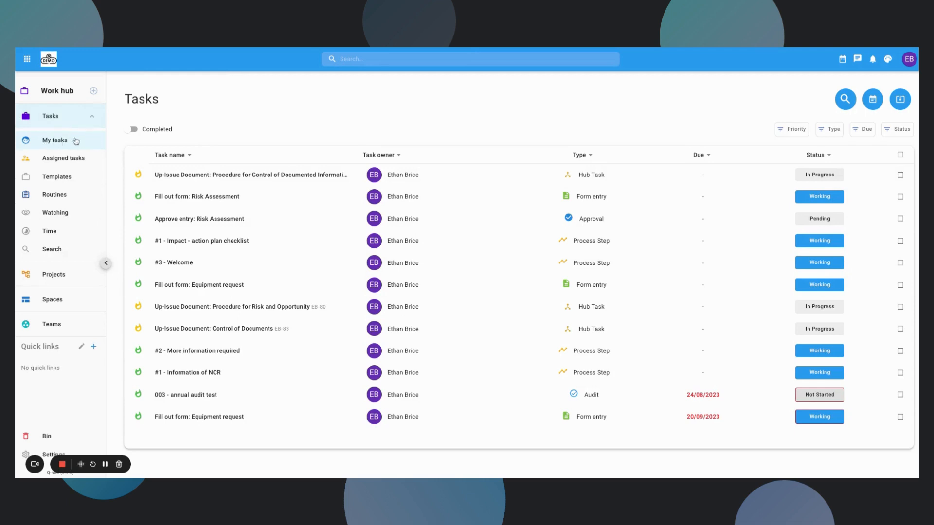
pyautogui.moveTo(74, 152)
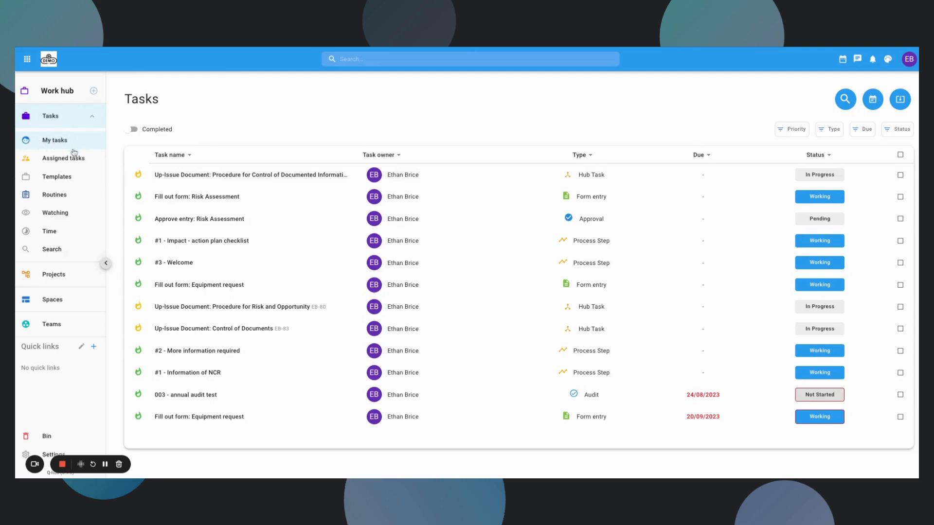
pyautogui.moveTo(63, 157)
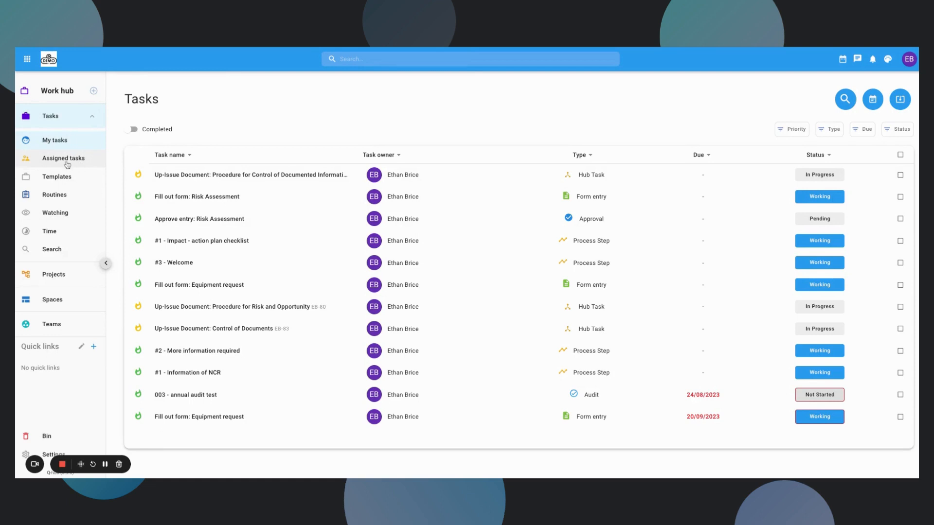
pyautogui.moveTo(62, 181)
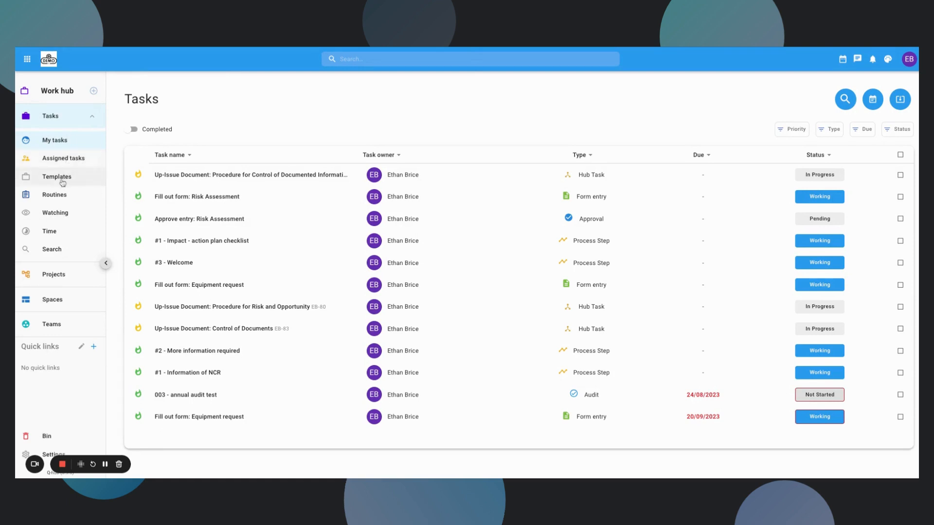
pyautogui.moveTo(61, 199)
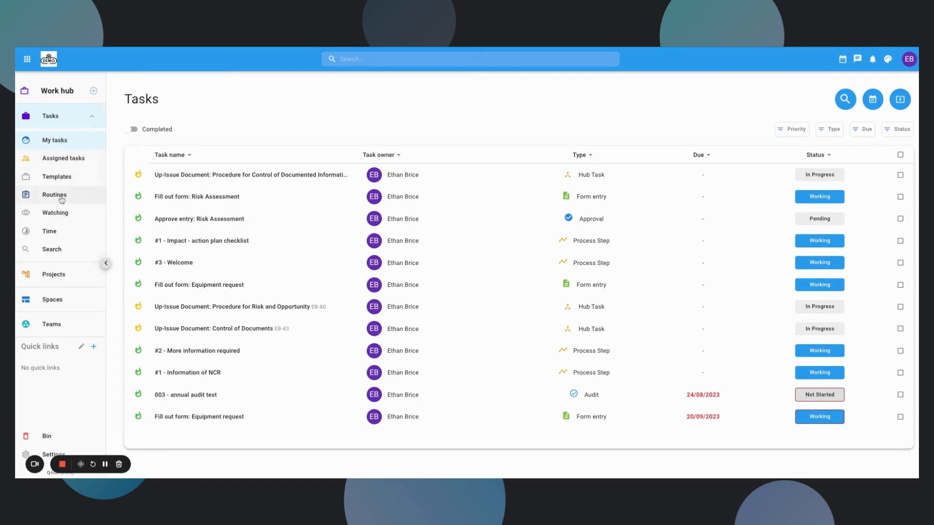
pyautogui.moveTo(69, 230)
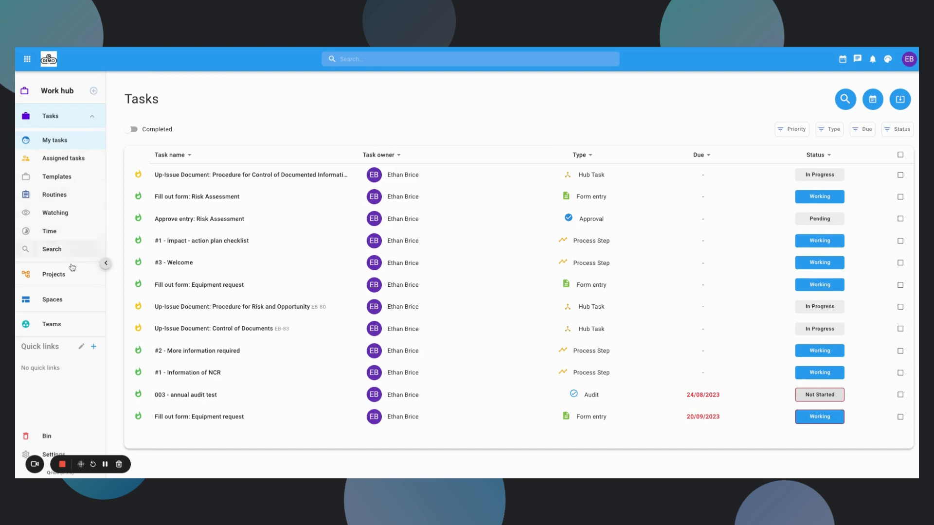
pyautogui.moveTo(61, 274)
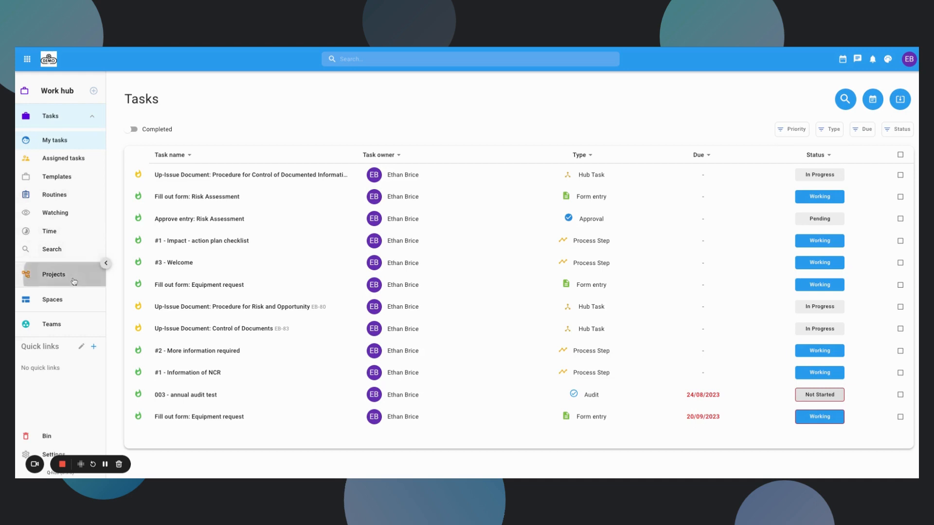
# Open the Projects home with cards like Investigation project and Urgent jobs.
pyautogui.click(53, 274)
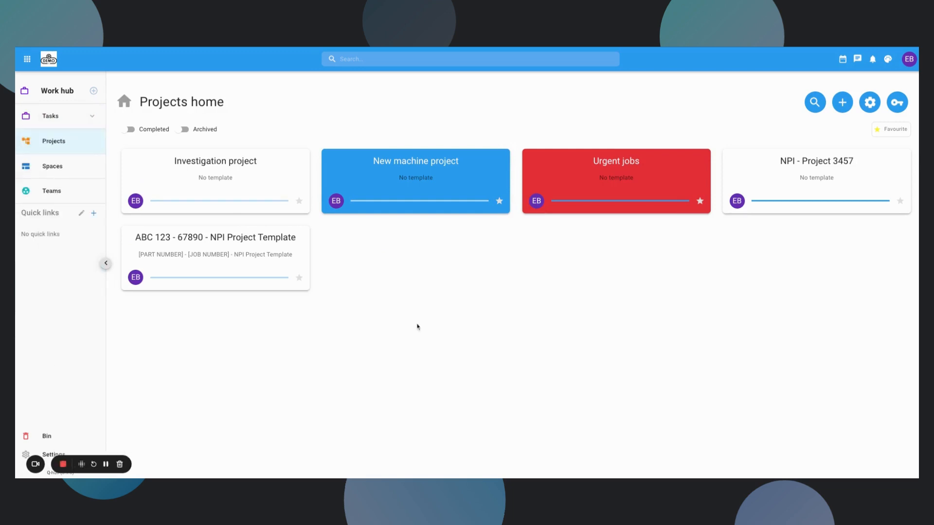
# Open the Form hub's Forms home listing Supplier Evaluation Form and Risk Assessment.
pyautogui.click(26, 59)
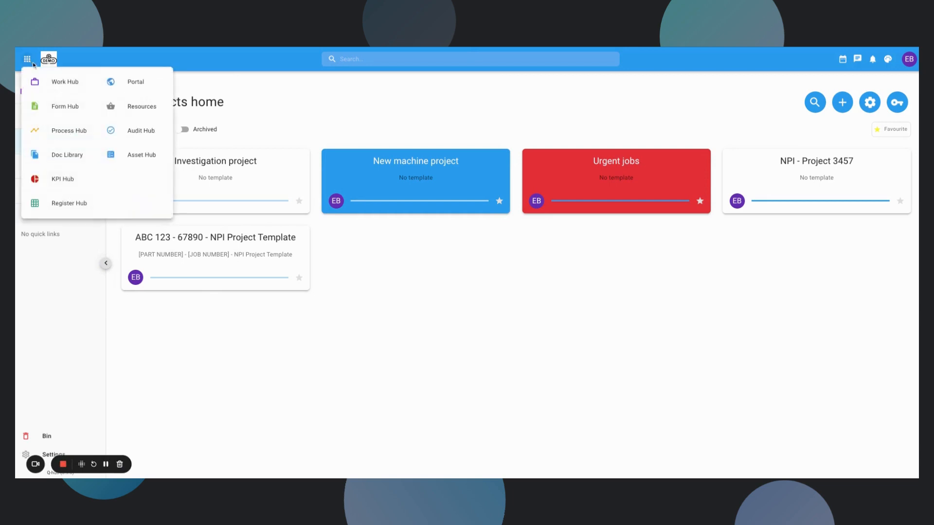
pyautogui.moveTo(64, 106)
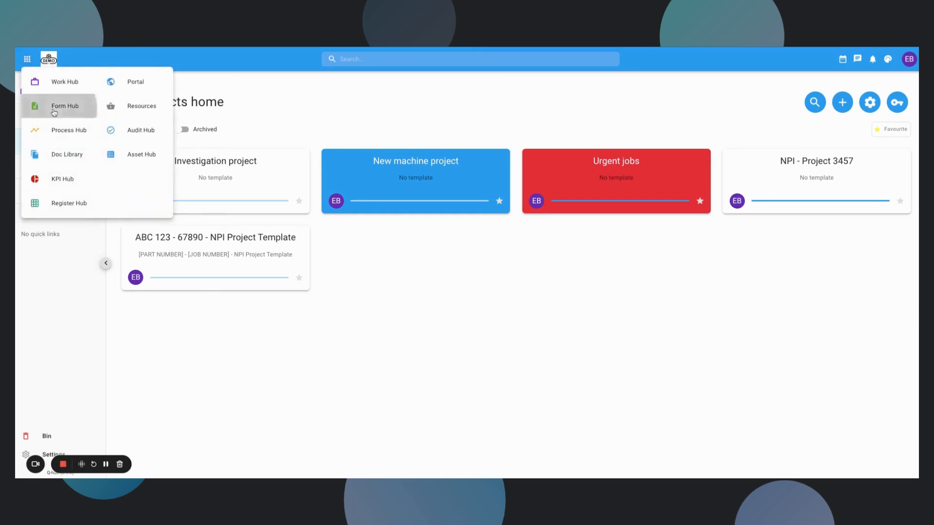
pyautogui.click(65, 105)
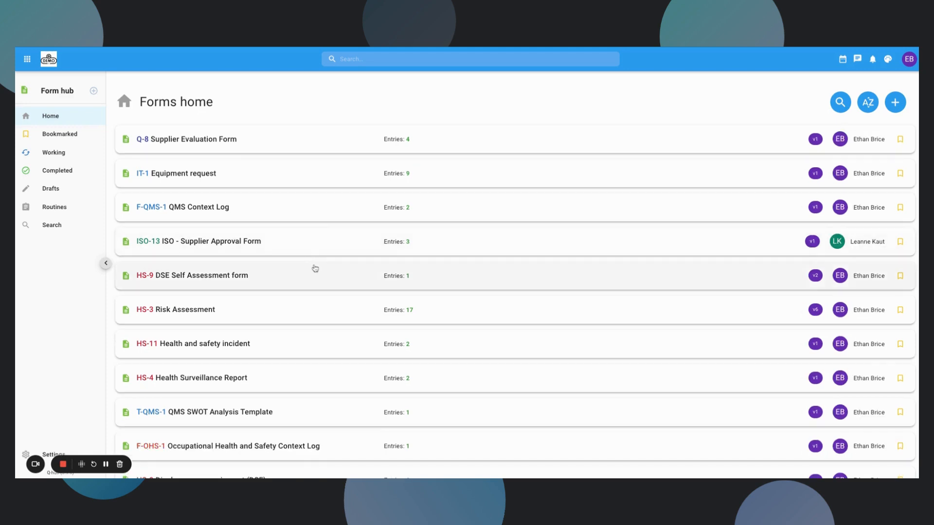
pyautogui.moveTo(316, 310)
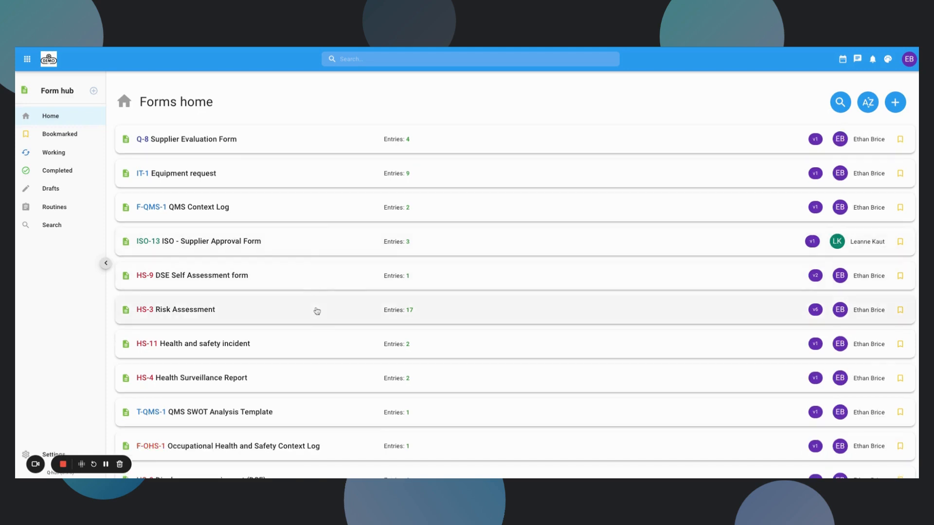
pyautogui.moveTo(317, 322)
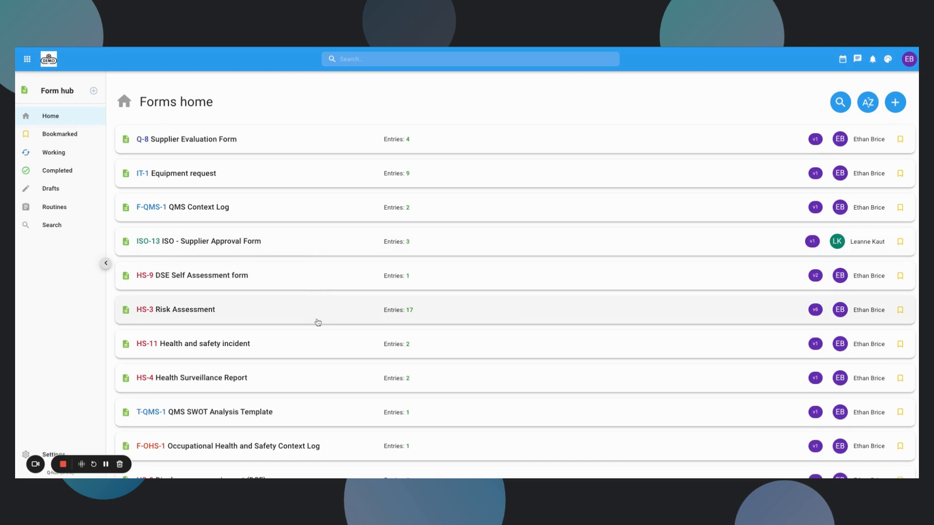
pyautogui.moveTo(317, 357)
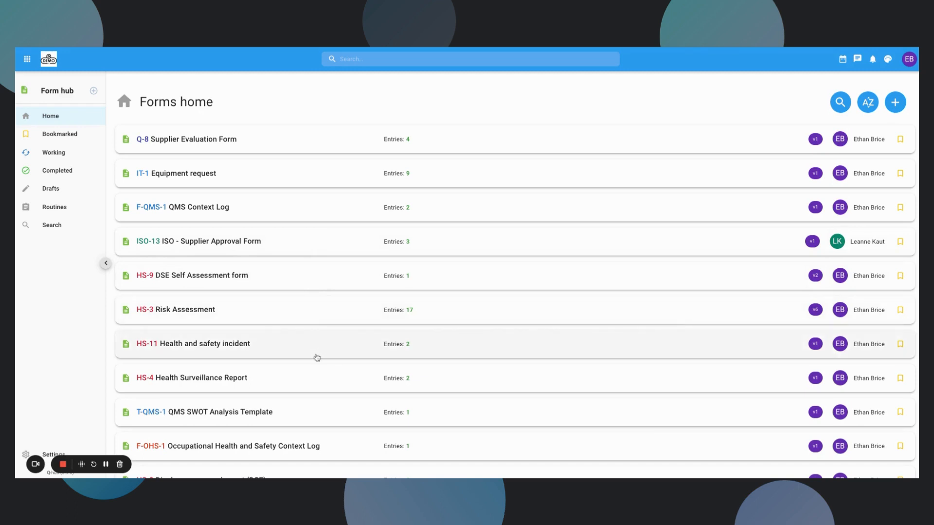
pyautogui.moveTo(322, 361)
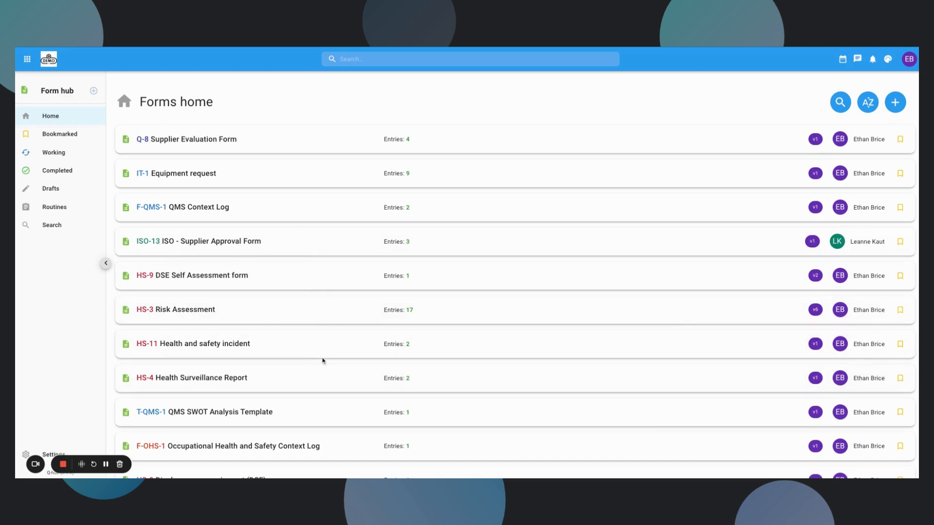
pyautogui.moveTo(330, 387)
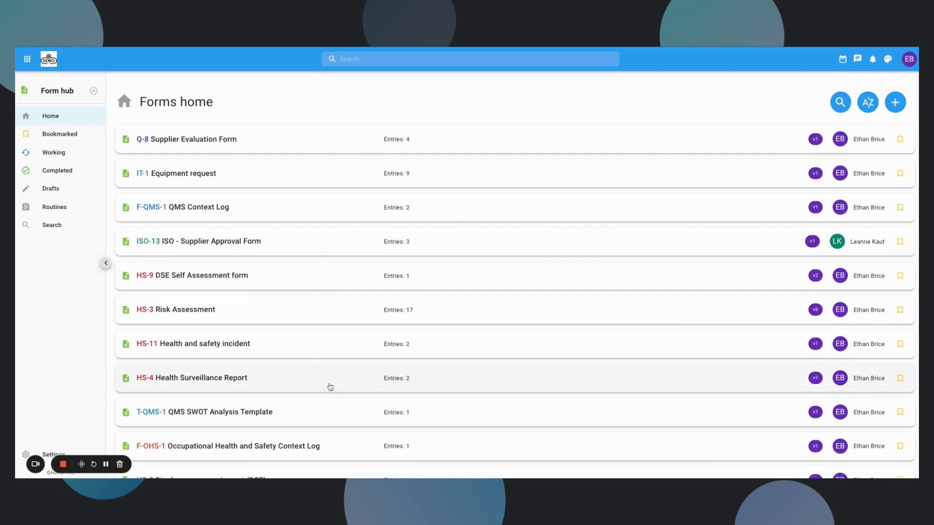
pyautogui.moveTo(196, 309)
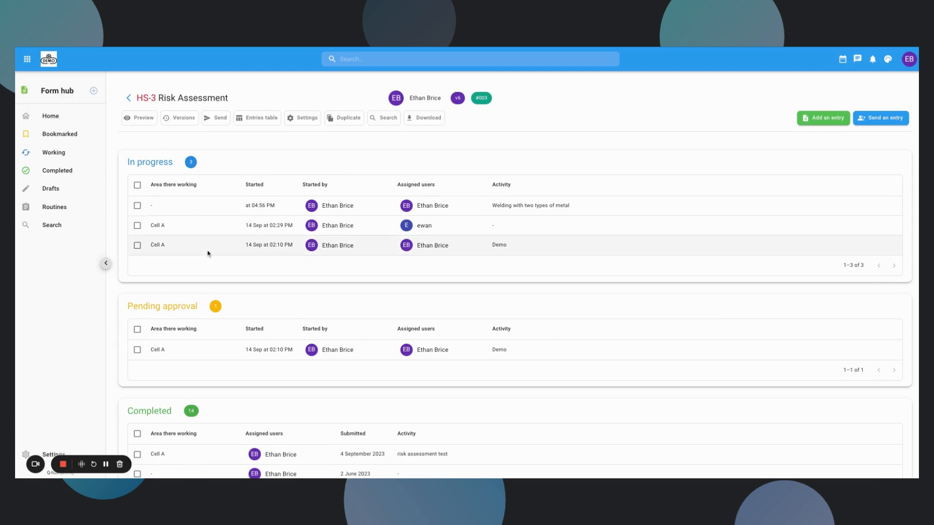
pyautogui.moveTo(230, 368)
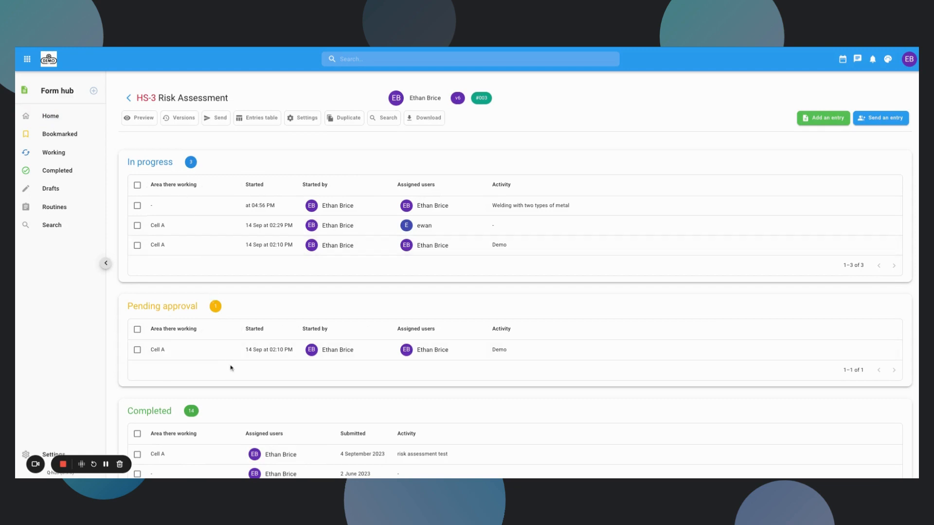
pyautogui.moveTo(213, 204)
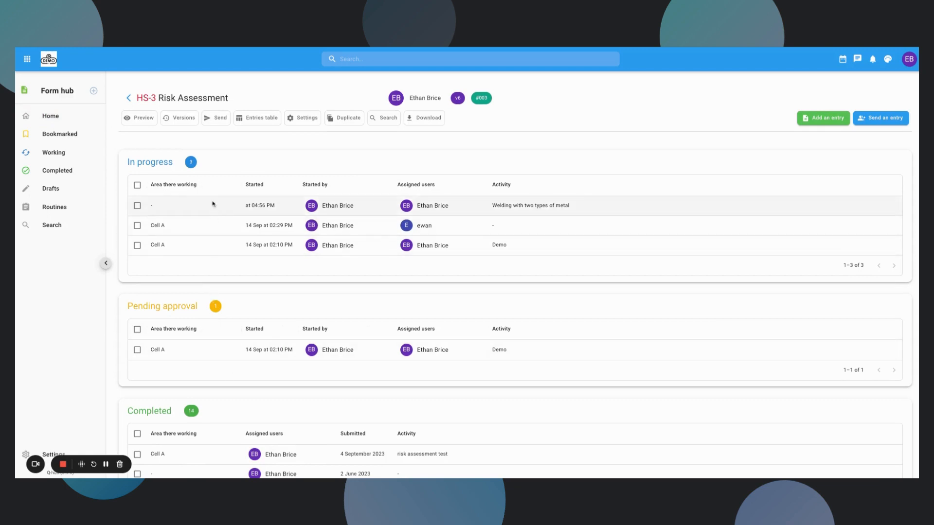
pyautogui.moveTo(228, 207)
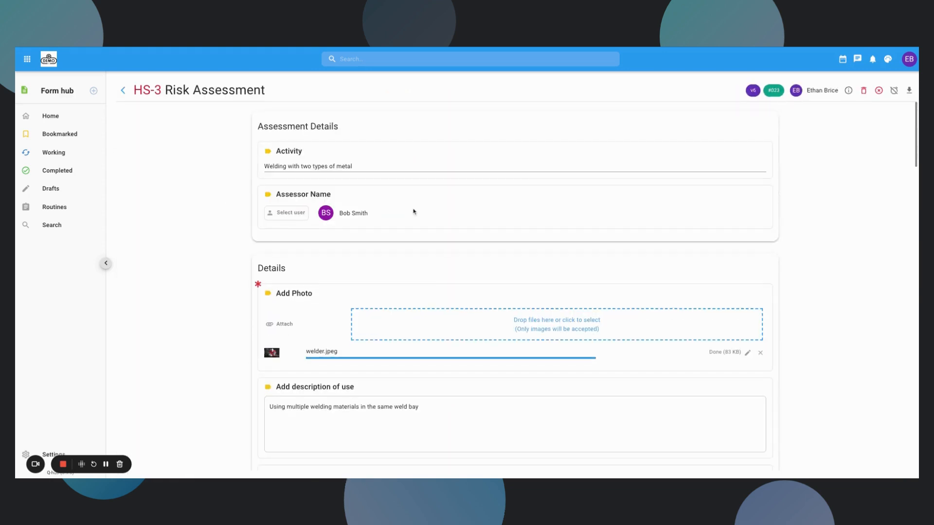
pyautogui.moveTo(506, 212)
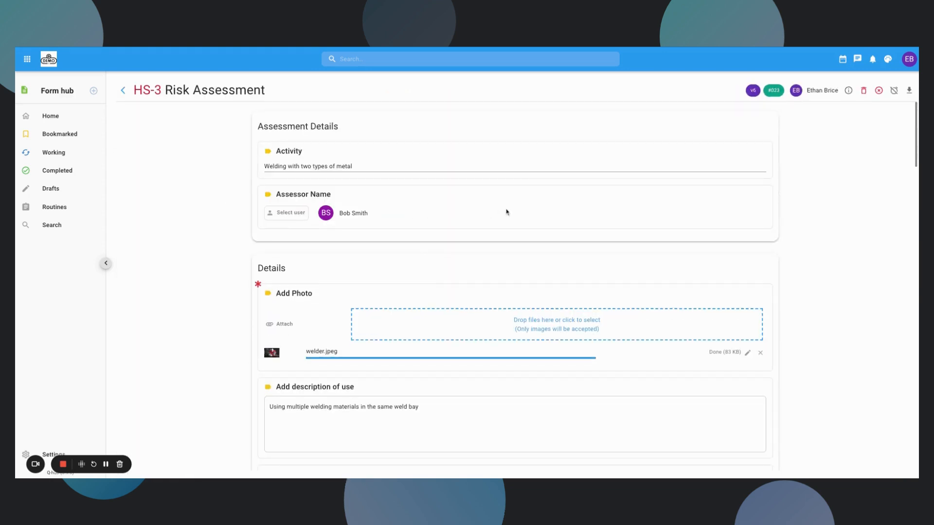
pyautogui.moveTo(481, 296)
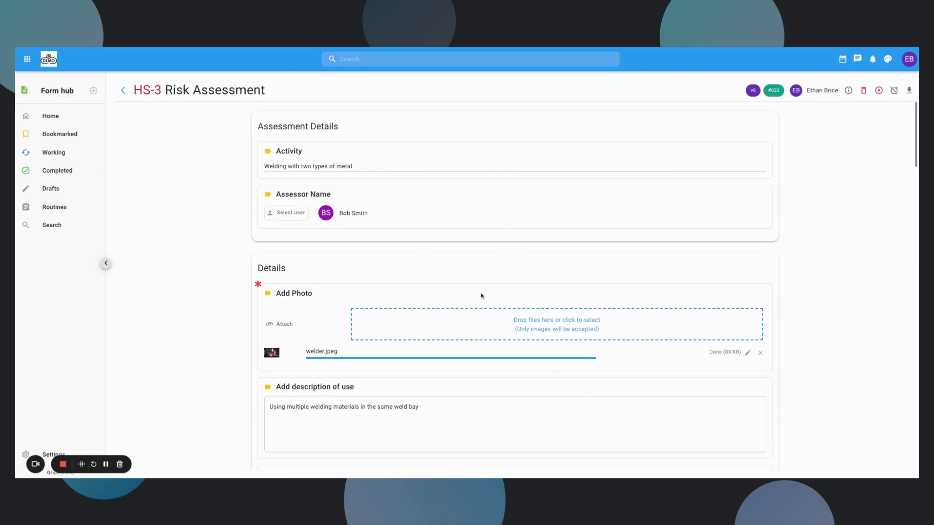
# Scroll the HS-3 welding entry's details, checked hazard types and persons at risk.
pyautogui.scroll(-3)
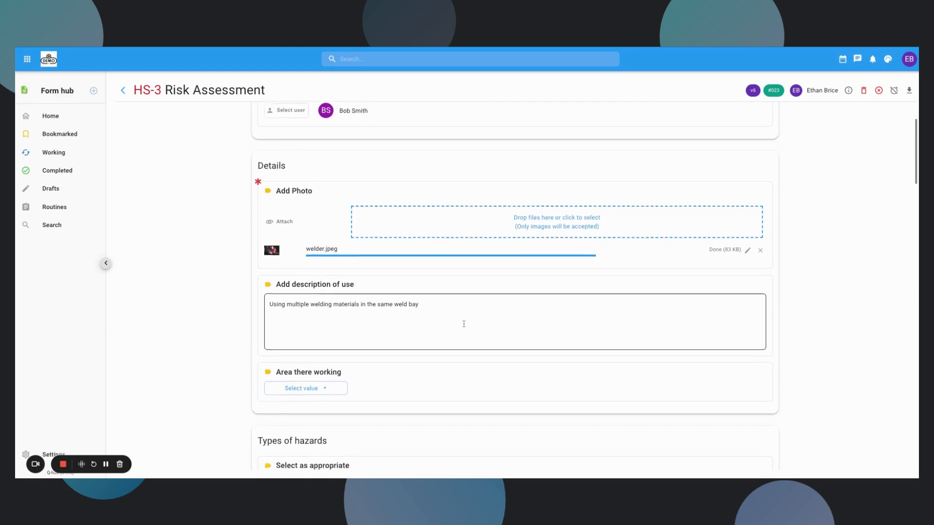
pyautogui.scroll(-3)
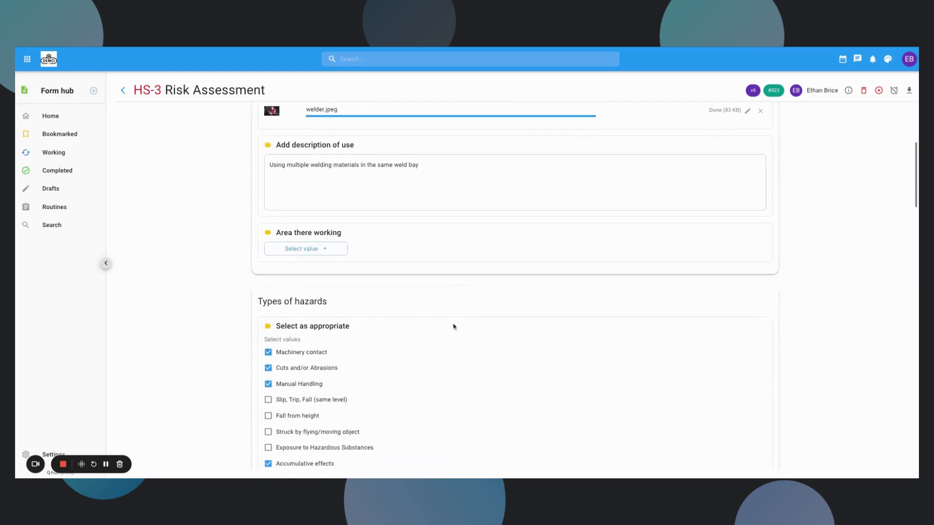
pyautogui.scroll(-3)
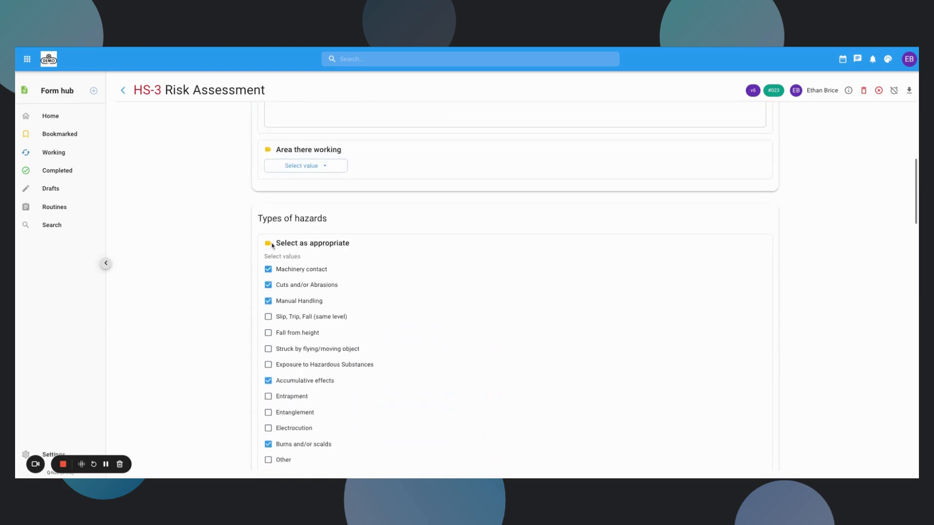
pyautogui.moveTo(432, 265)
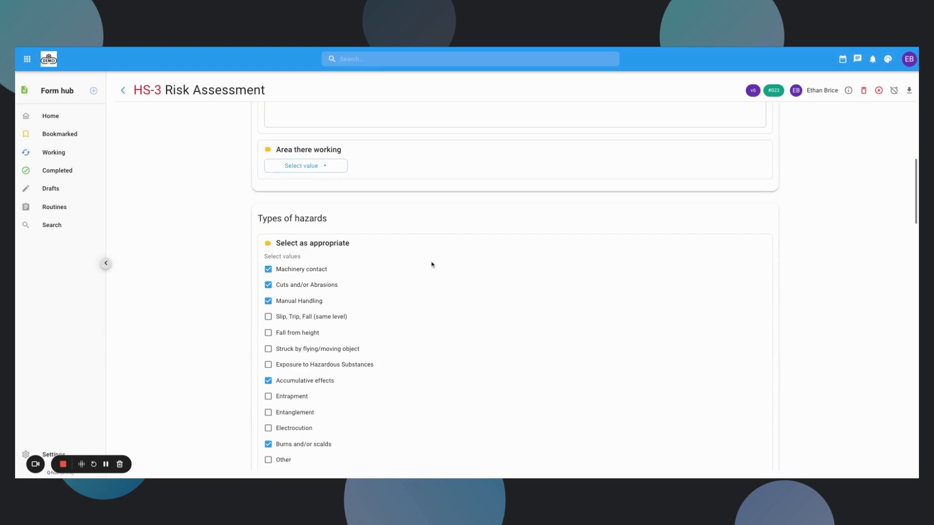
pyautogui.scroll(-3)
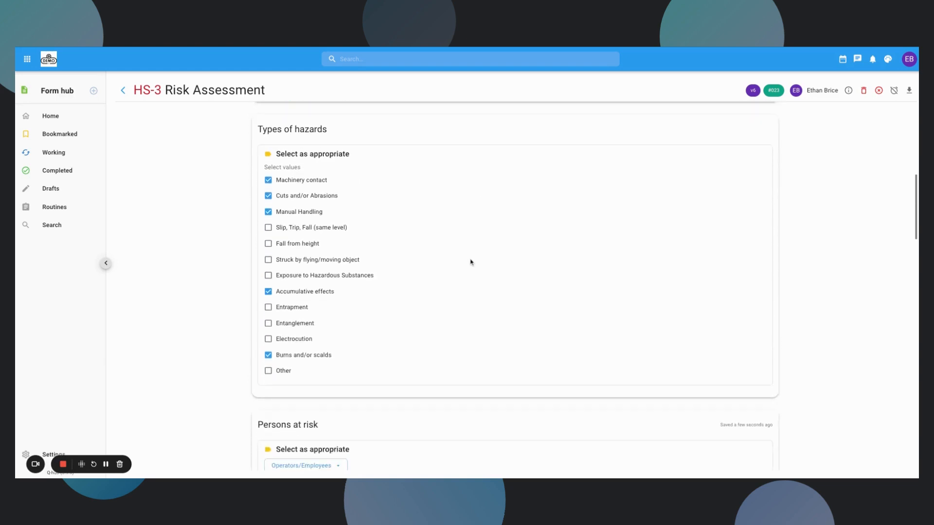
pyautogui.scroll(-3)
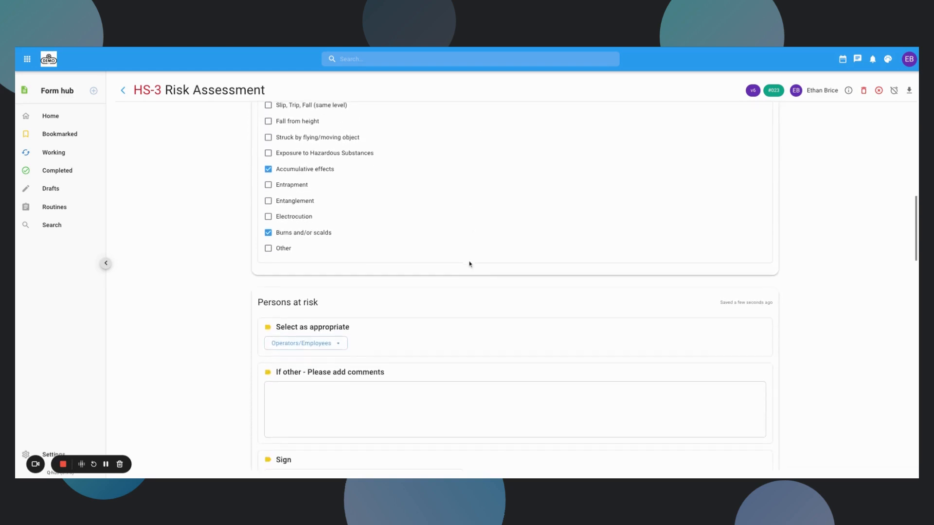
pyautogui.scroll(-3)
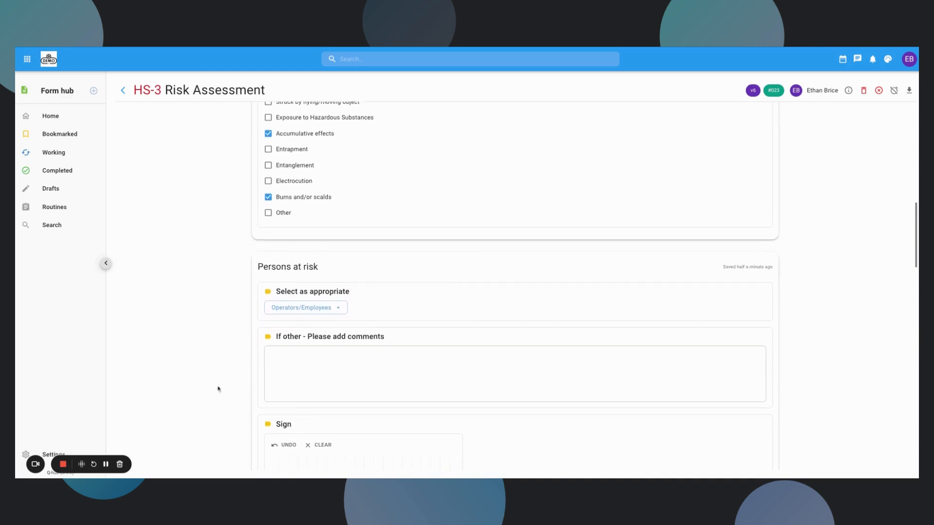
pyautogui.scroll(3)
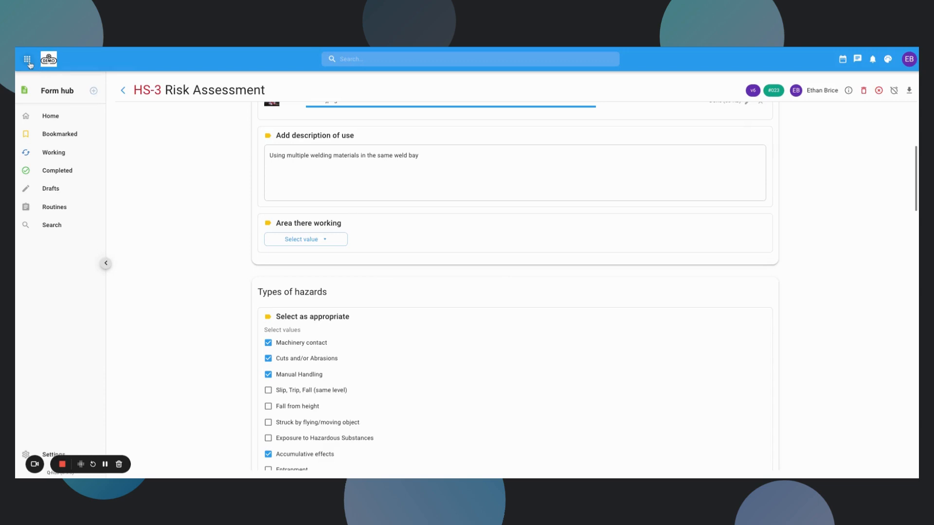
# Open the Process hub and scroll its list of NCR, COTO and Incident reporting processes.
pyautogui.click(26, 59)
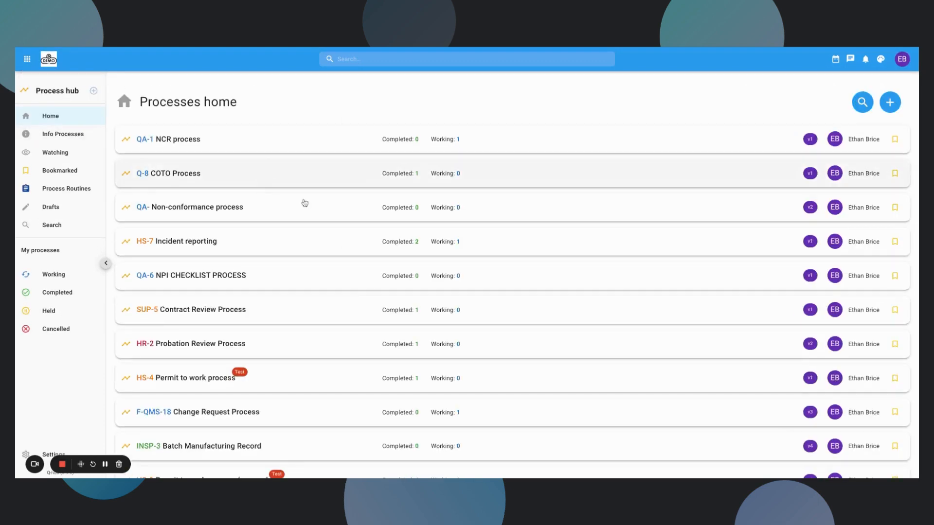
pyautogui.moveTo(400, 215)
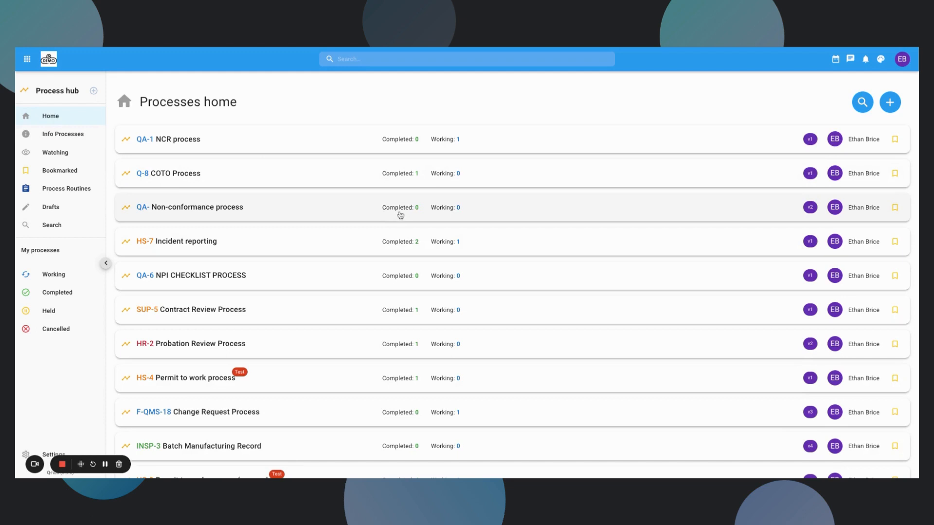
pyautogui.moveTo(393, 232)
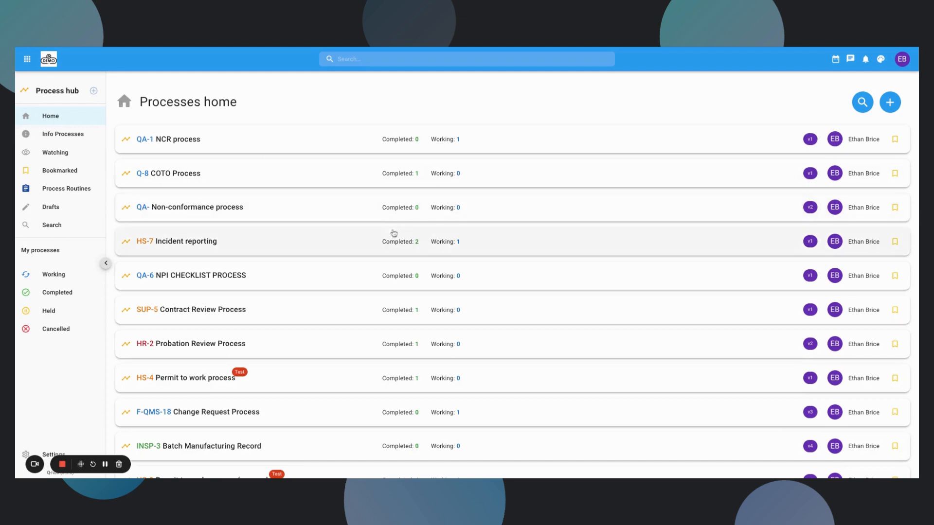
pyautogui.moveTo(394, 279)
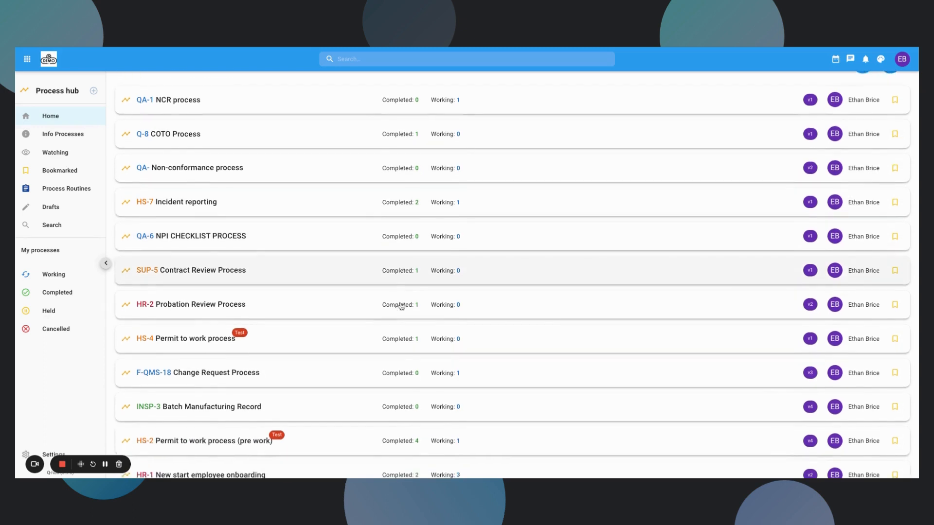
pyautogui.scroll(3)
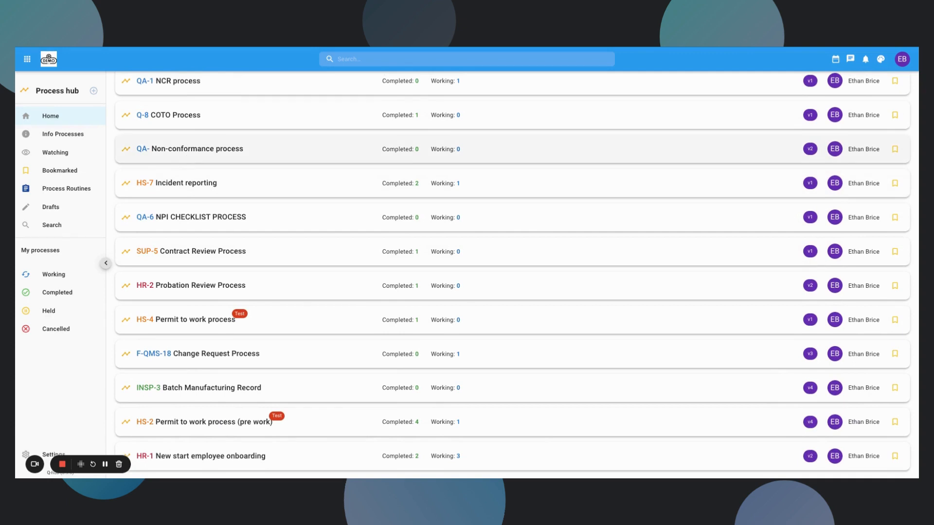
pyautogui.scroll(3)
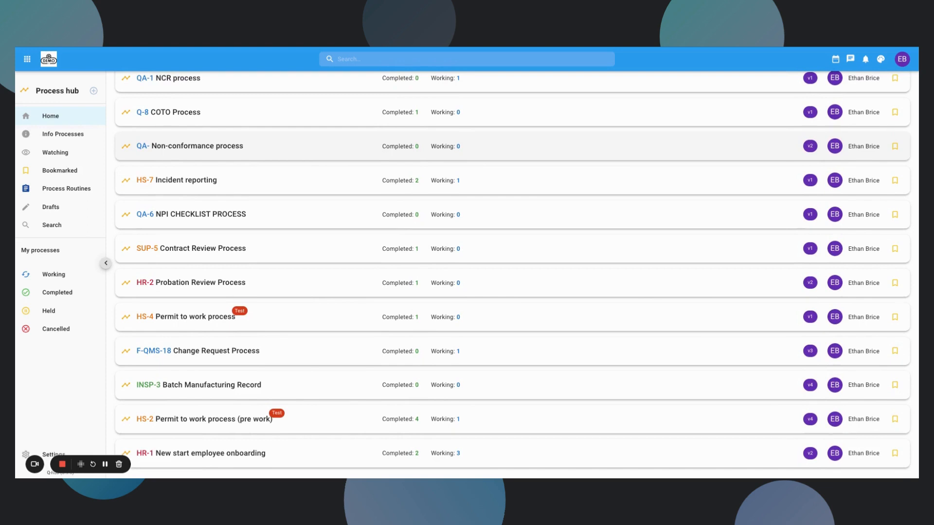
# Open the QA- Non-conformance process flowchart in the process editor.
pyautogui.click(189, 146)
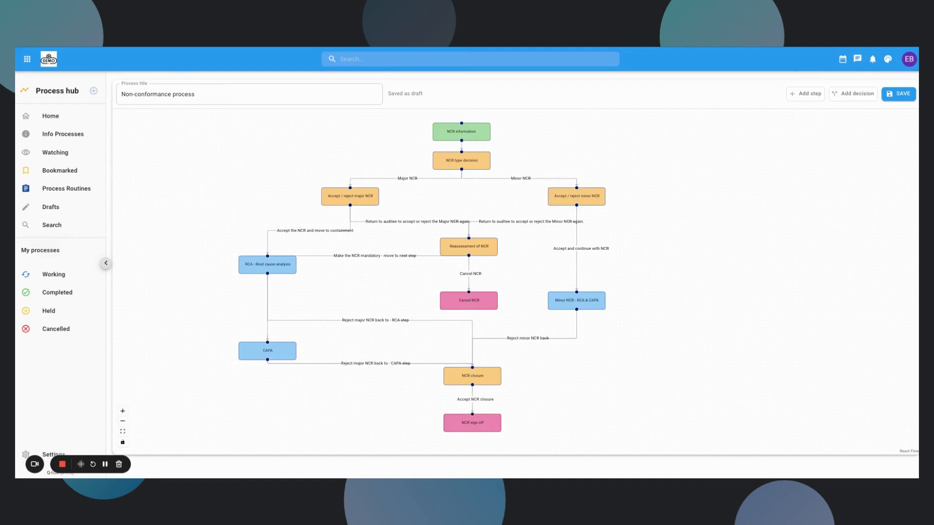
pyautogui.moveTo(582, 231)
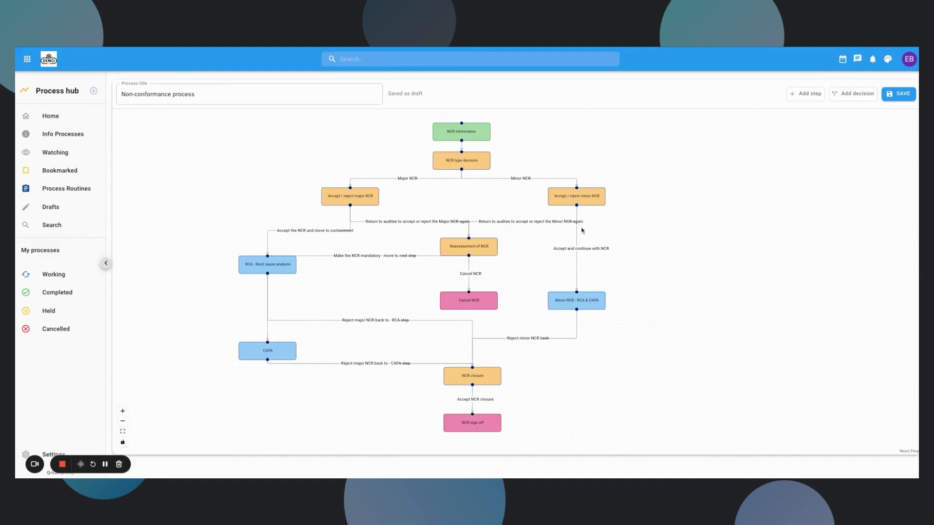
pyautogui.moveTo(361, 339)
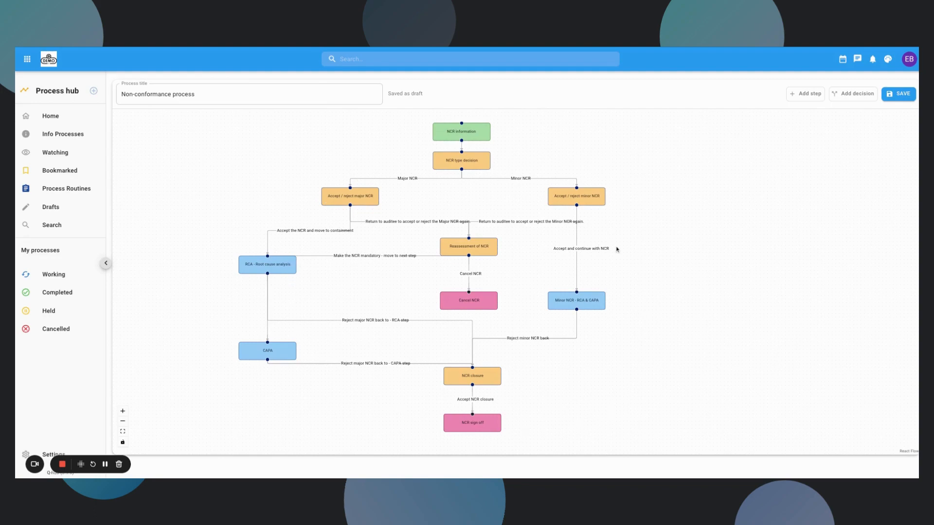
pyautogui.moveTo(488, 128)
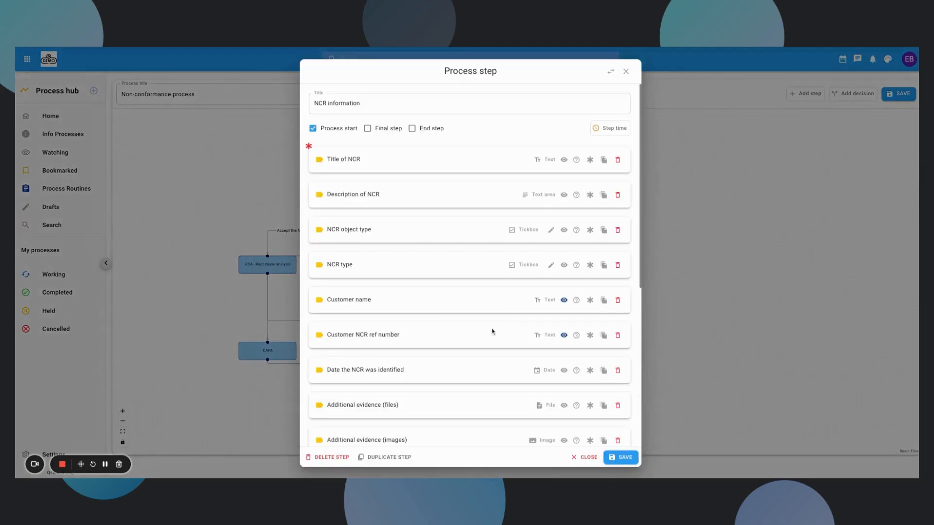
# Scroll the Process step dialog's field list, then close the dialog.
pyautogui.scroll(-3)
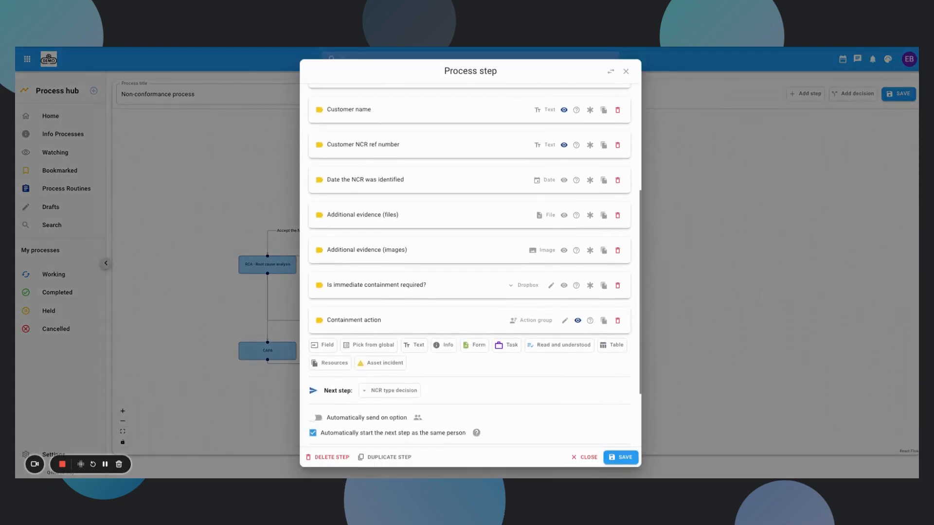
pyautogui.scroll(3)
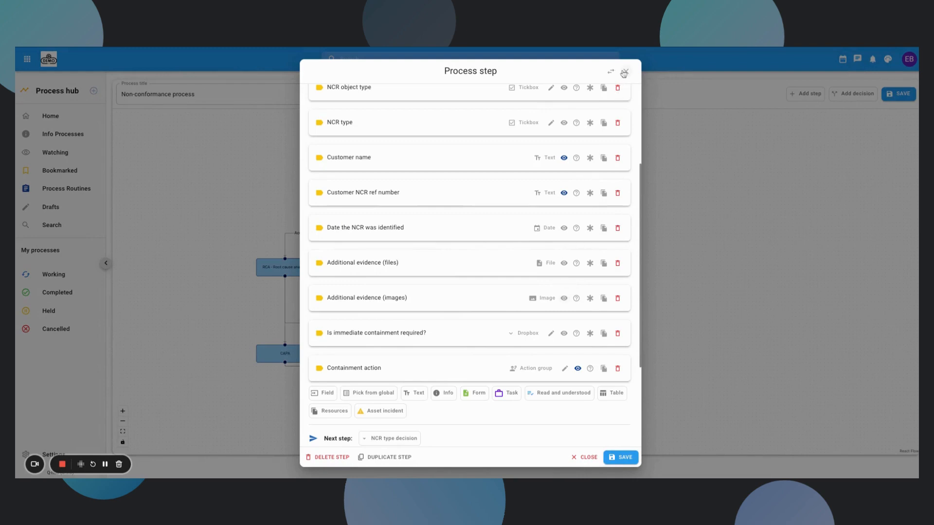
pyautogui.click(624, 72)
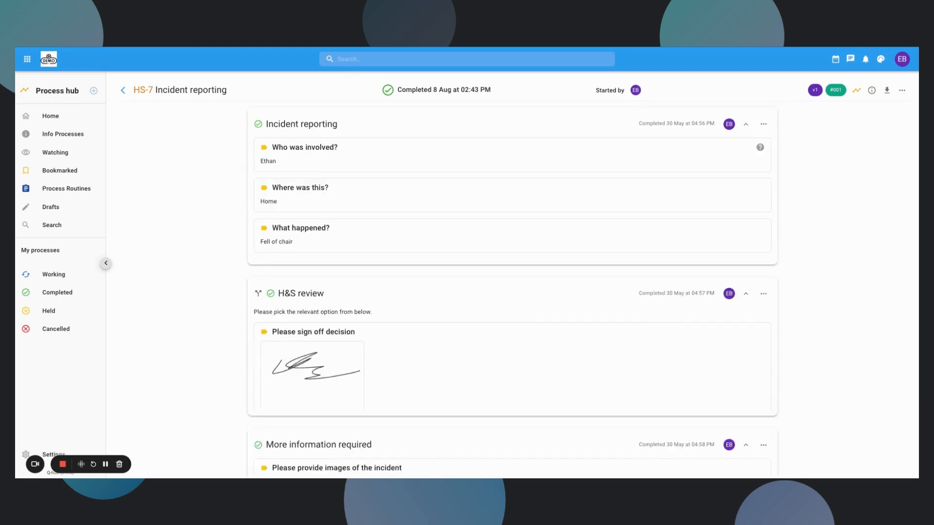
# Review the HS-7 Incident reporting entry and export it to PDF.
pyautogui.scroll(-3)
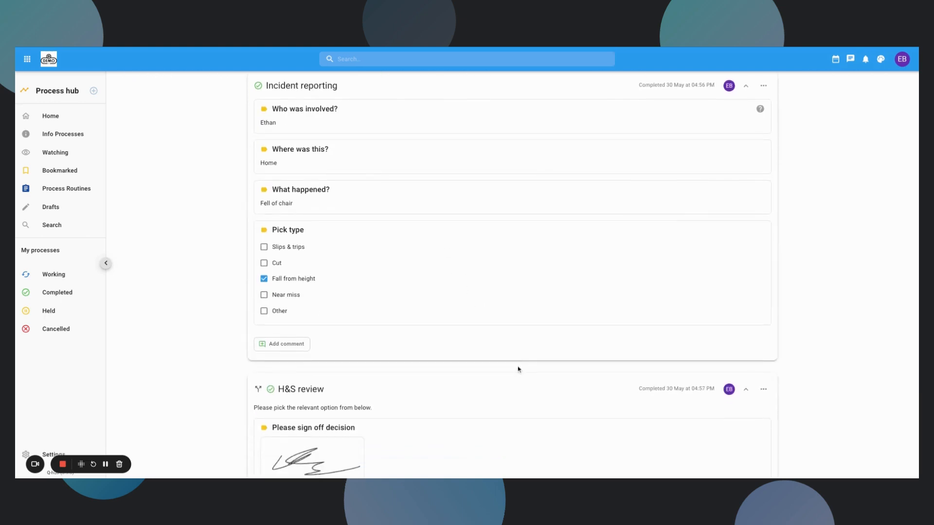
pyautogui.scroll(-3)
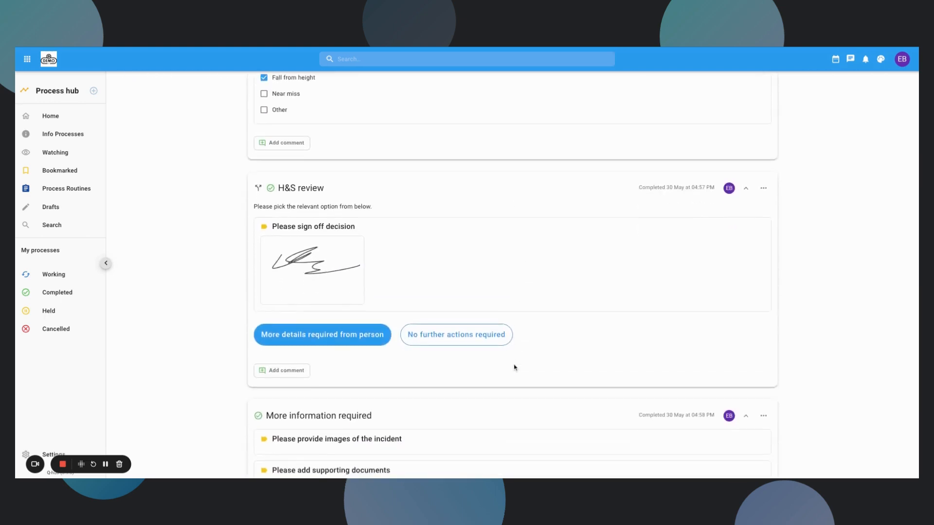
pyautogui.scroll(3)
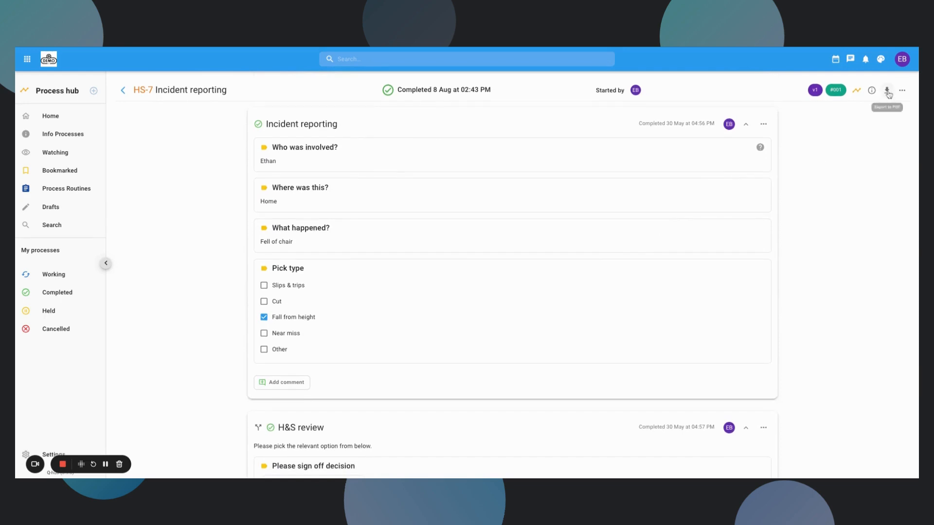
pyautogui.click(886, 90)
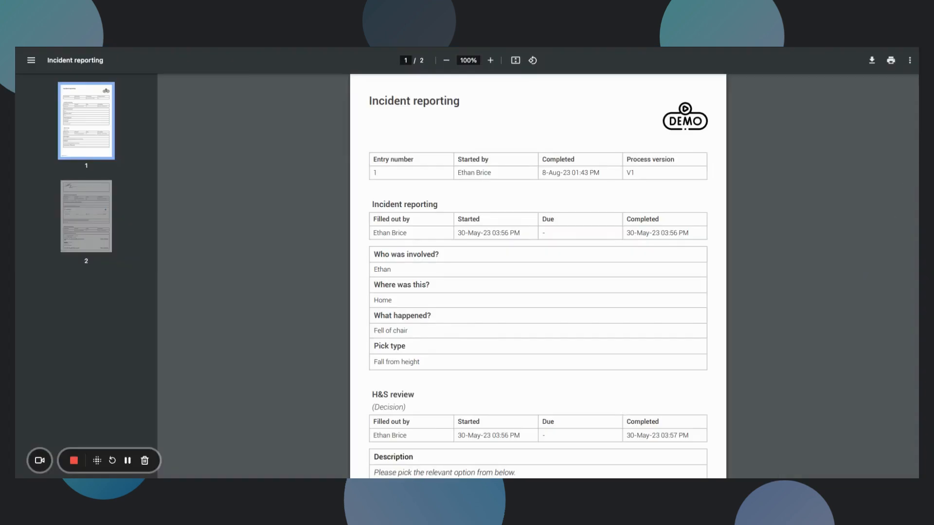
# Scroll through the two-page Incident reporting PDF in Chrome's viewer.
pyautogui.scroll(-3)
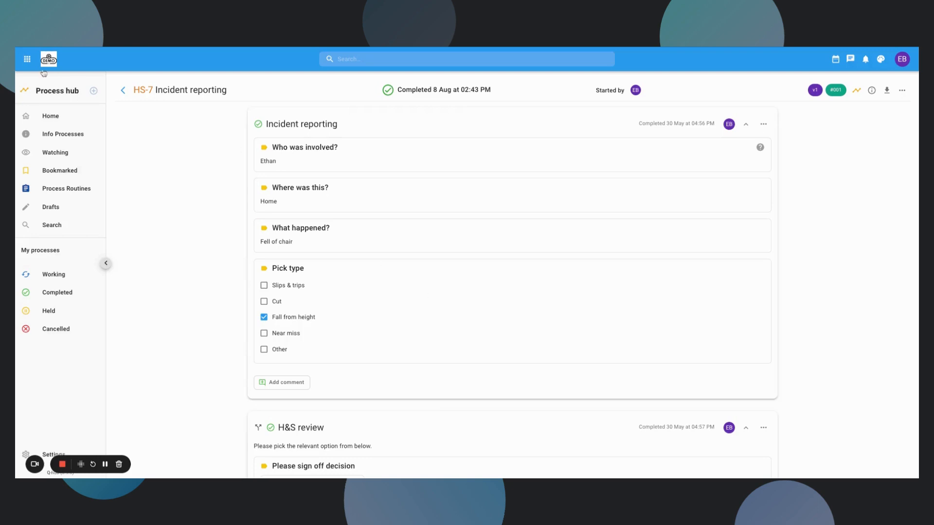
# Switch from the hubs launcher to the Doc Library home dashboard.
pyautogui.click(27, 59)
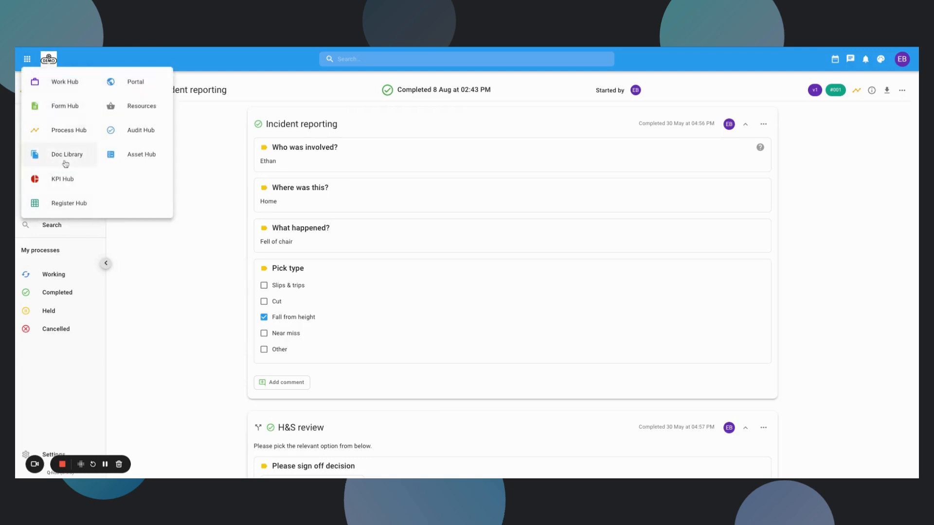
pyautogui.click(66, 154)
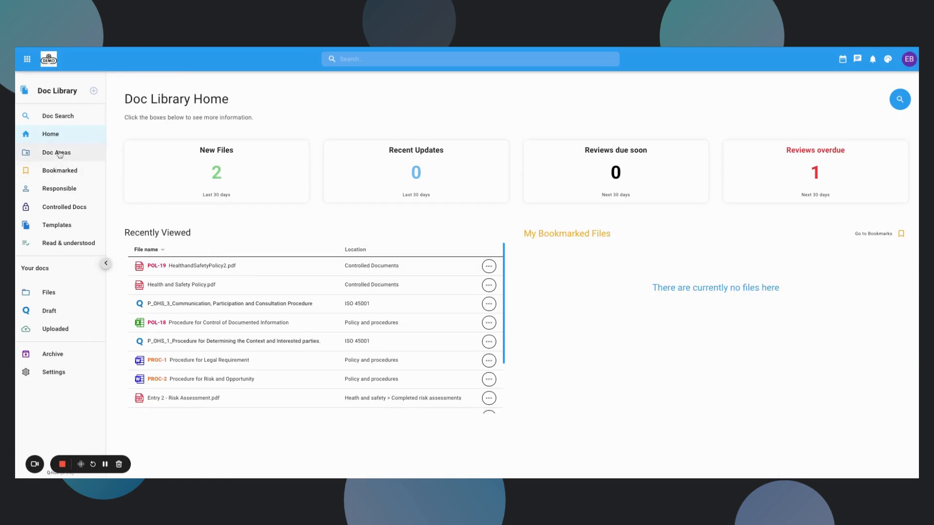
# Open Doc Areas to list Policy and procedures, Quality, ISO 45001 and Controlled Documents.
pyautogui.click(56, 152)
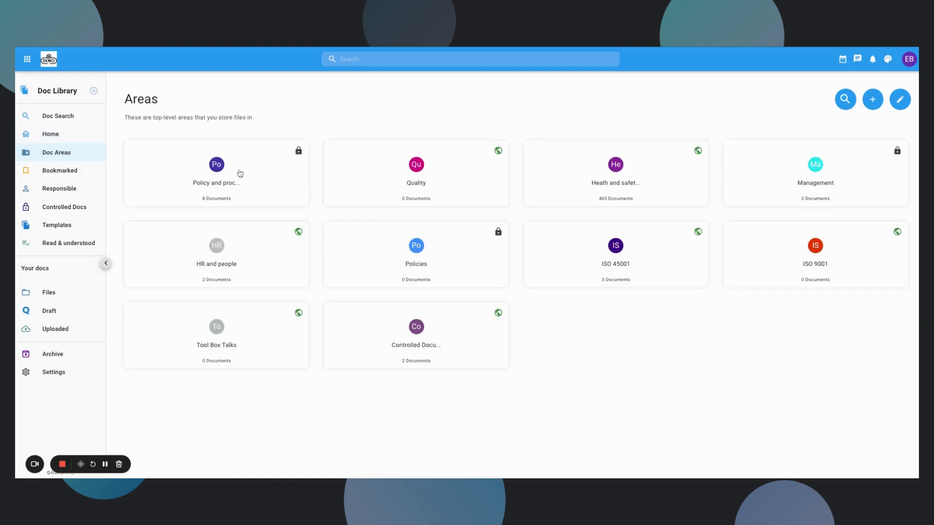
pyautogui.moveTo(627, 182)
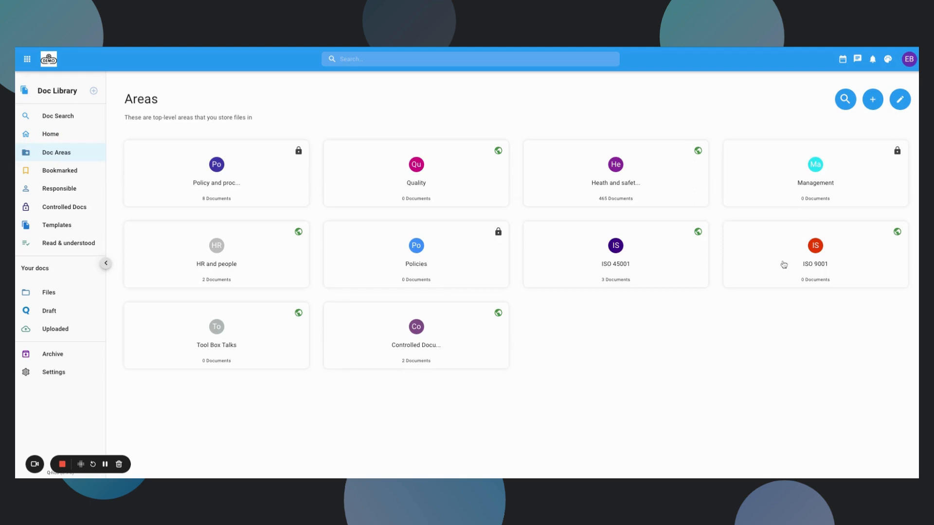
pyautogui.moveTo(430, 385)
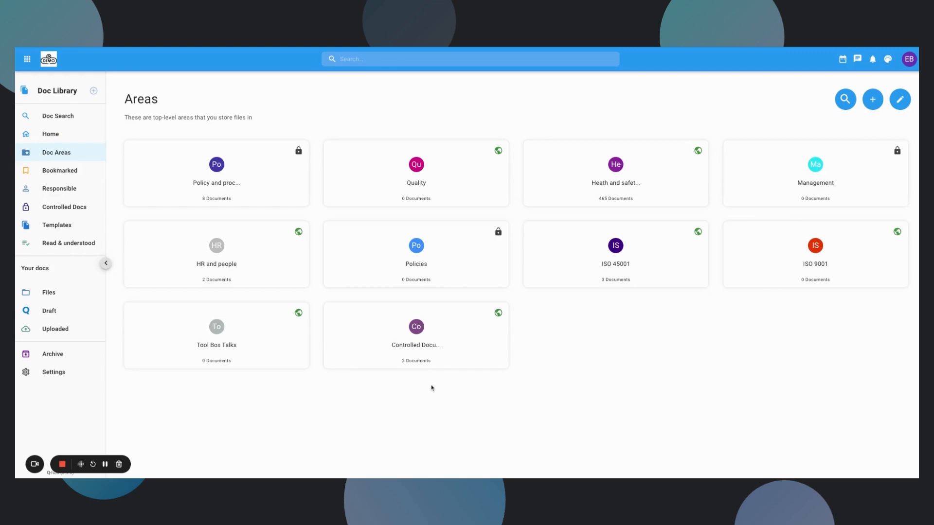
pyautogui.moveTo(259, 395)
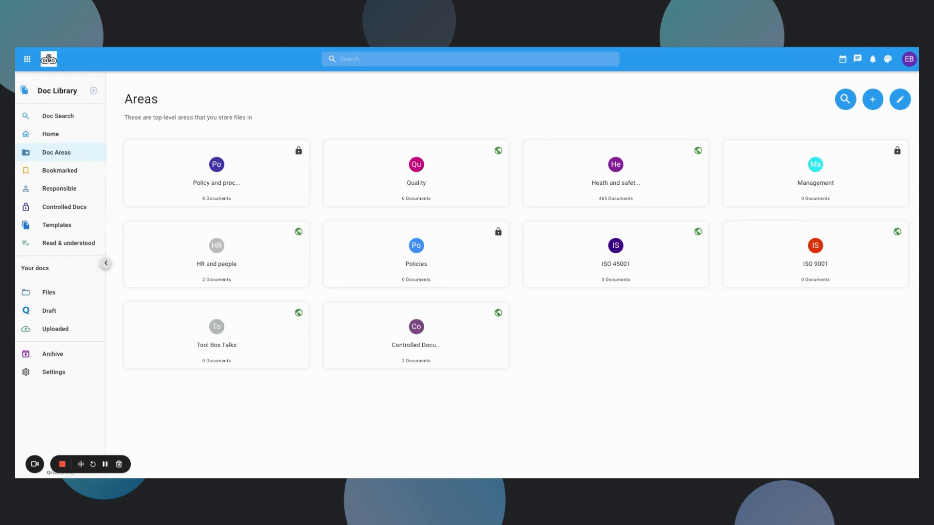
pyautogui.moveTo(100, 236)
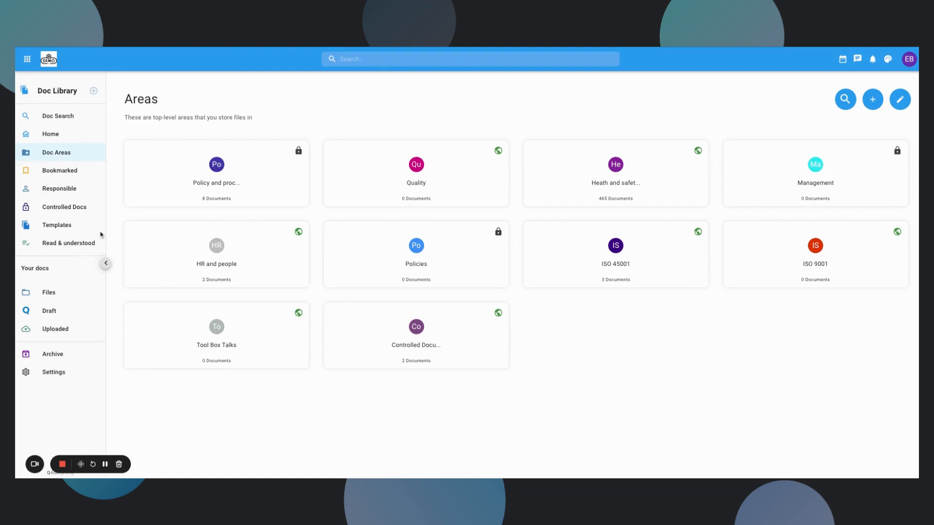
# Open the Controlled Docs log listing POL-17 with owners, versions and statuses.
pyautogui.click(64, 206)
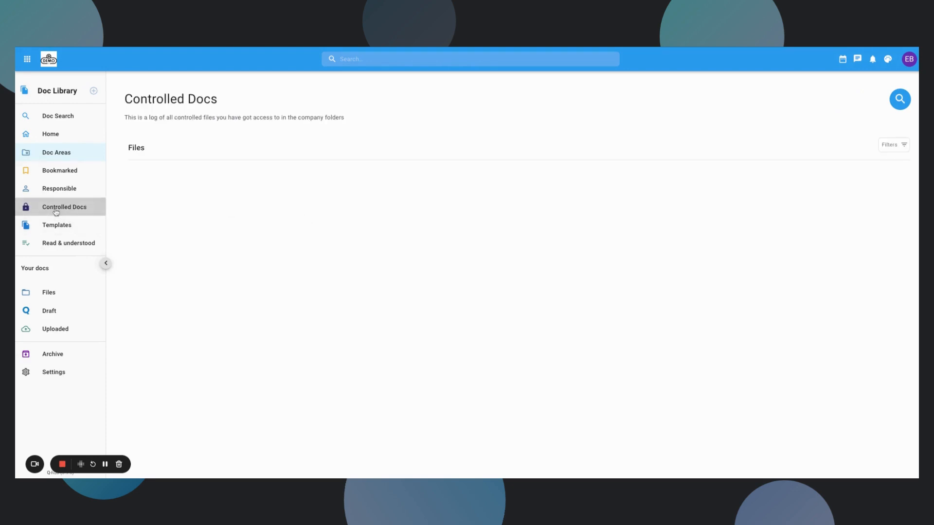
pyautogui.click(63, 207)
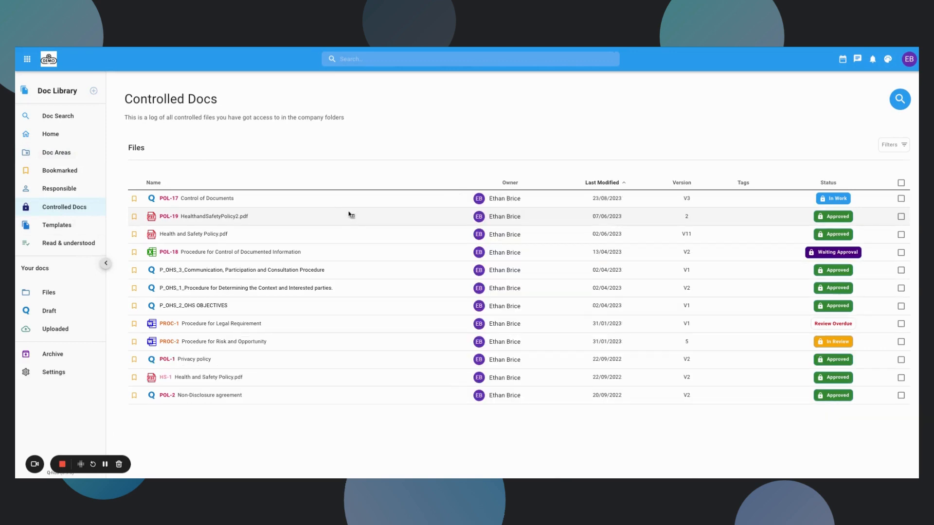
pyautogui.moveTo(419, 277)
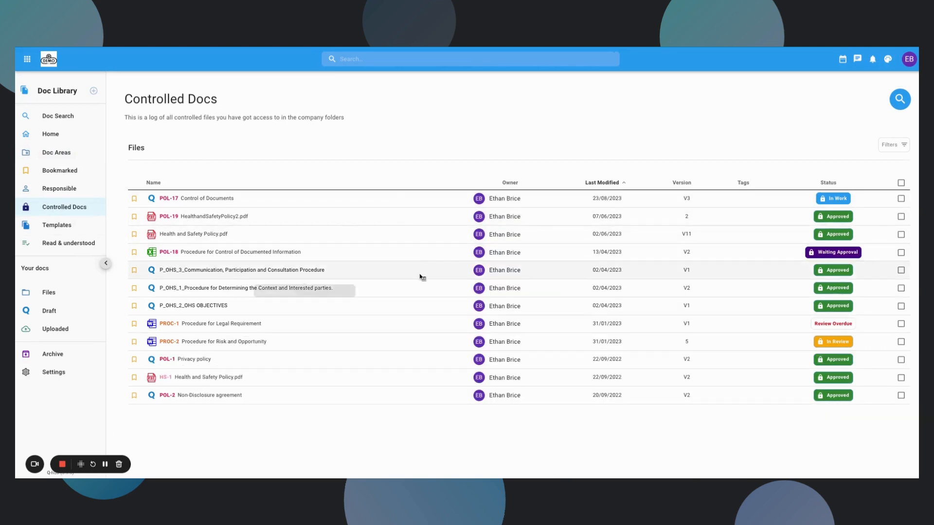
pyautogui.moveTo(809, 410)
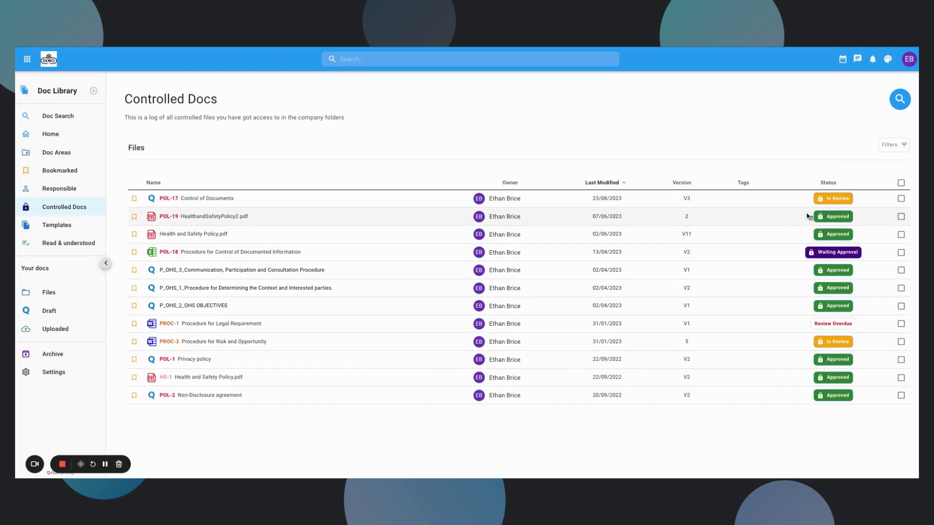
pyautogui.moveTo(832, 199)
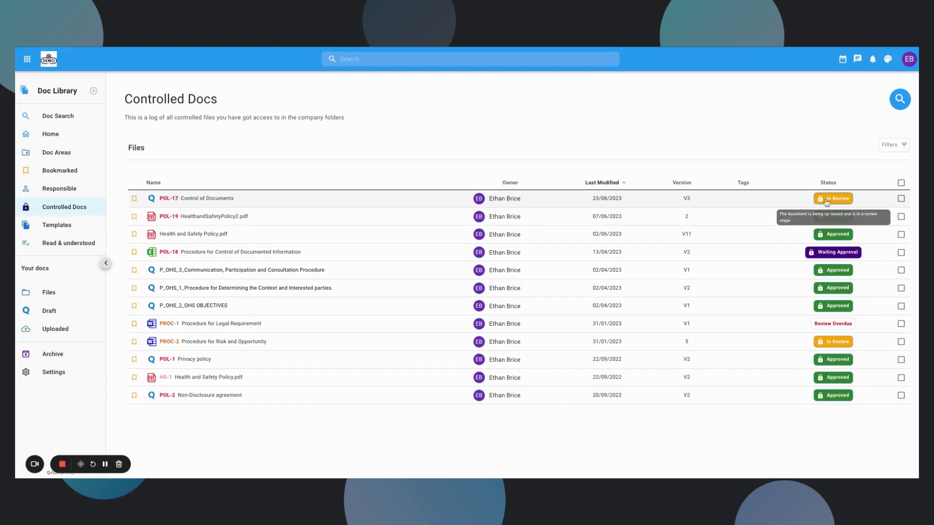
# Open the in-review POL-17 'Up-Issue for Control of Documents' editor.
pyautogui.click(200, 199)
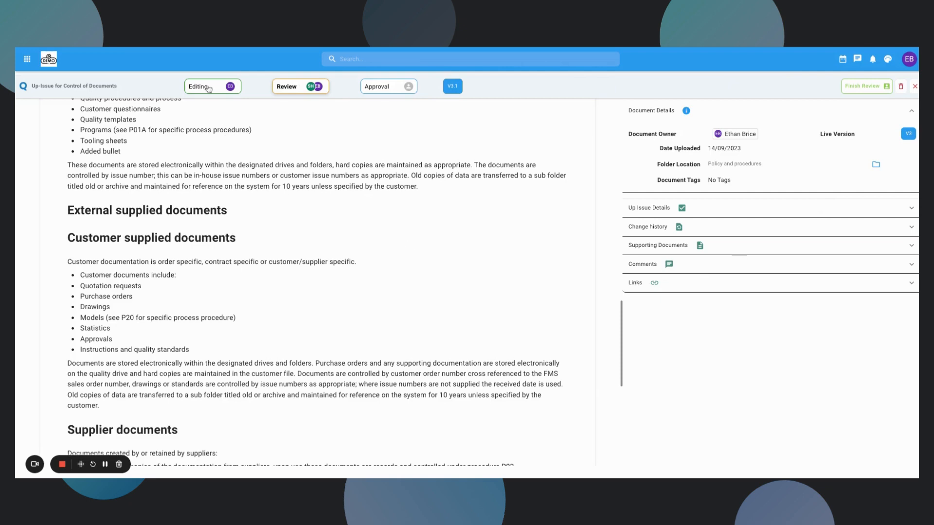
pyautogui.moveTo(354, 101)
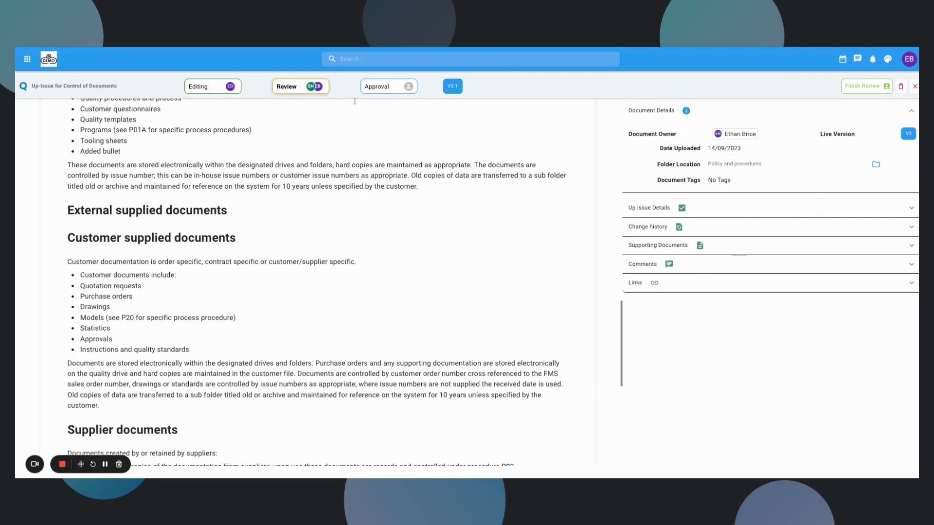
pyautogui.moveTo(481, 246)
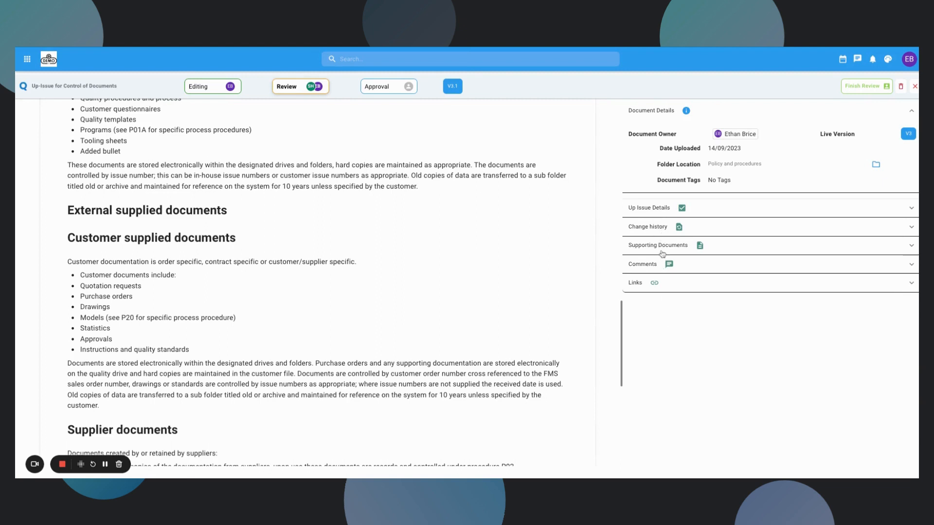
pyautogui.moveTo(388, 209)
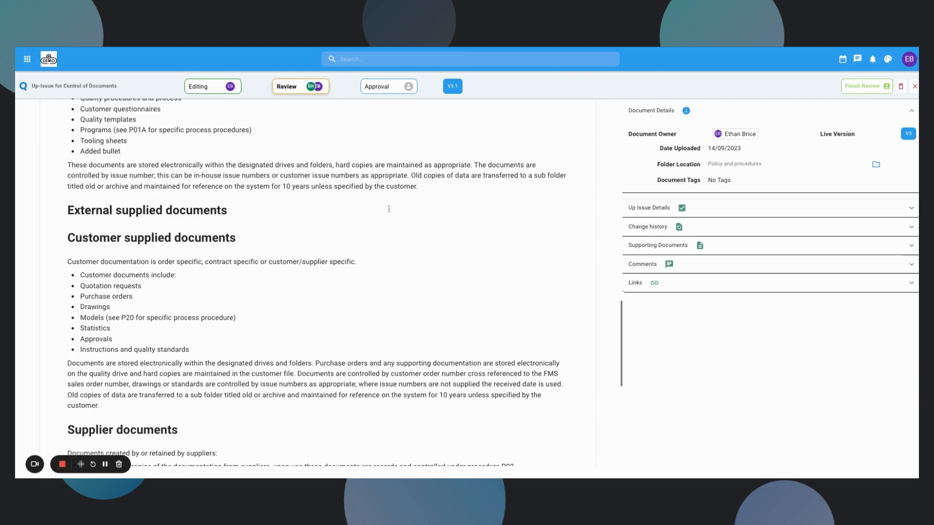
pyautogui.moveTo(390, 286)
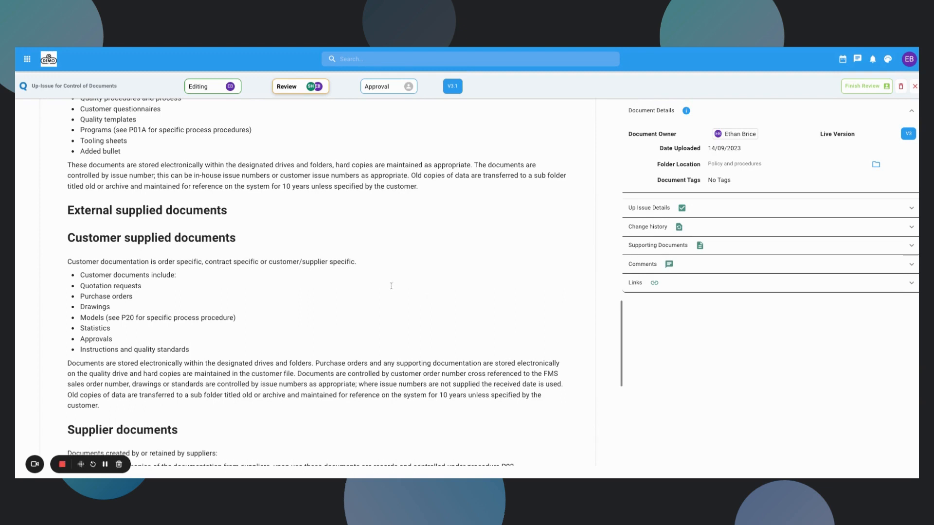
pyautogui.moveTo(210, 246)
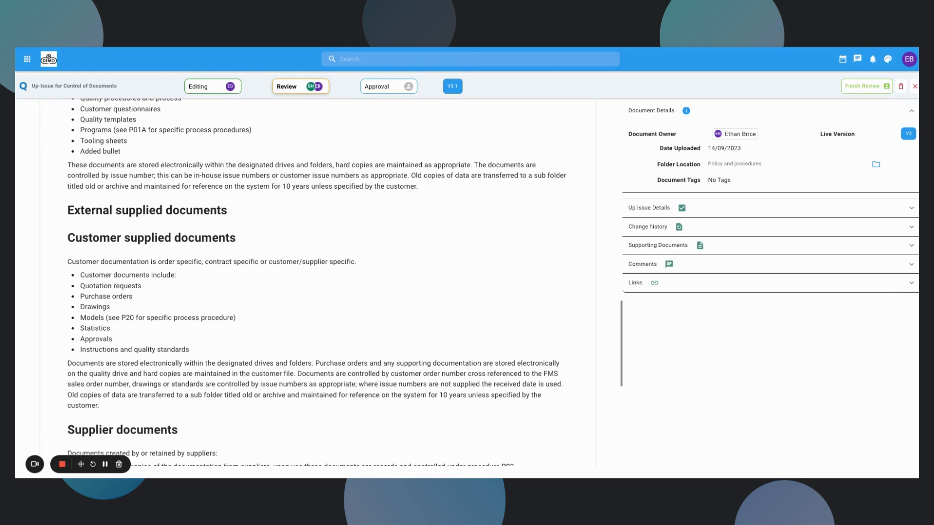
# Go to the Register Hub and open the Risks and Opportunities Register.
pyautogui.click(27, 59)
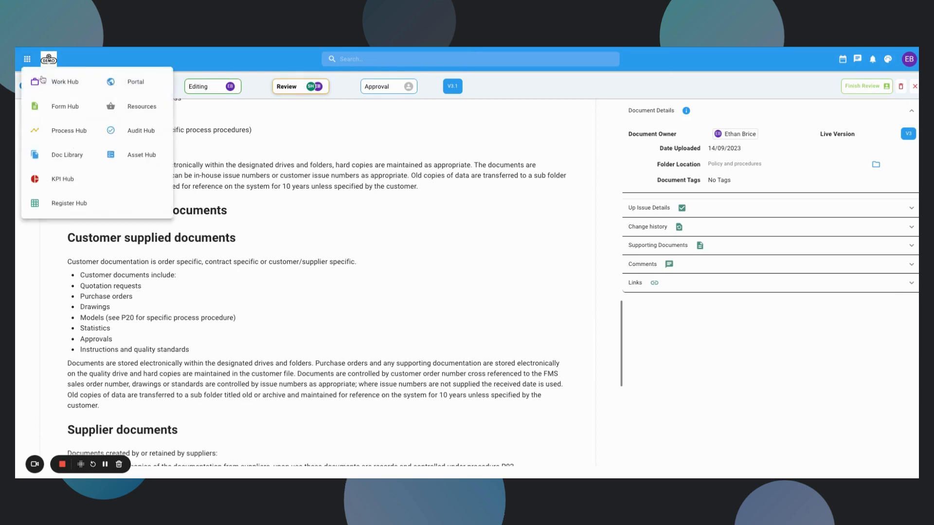
pyautogui.click(69, 204)
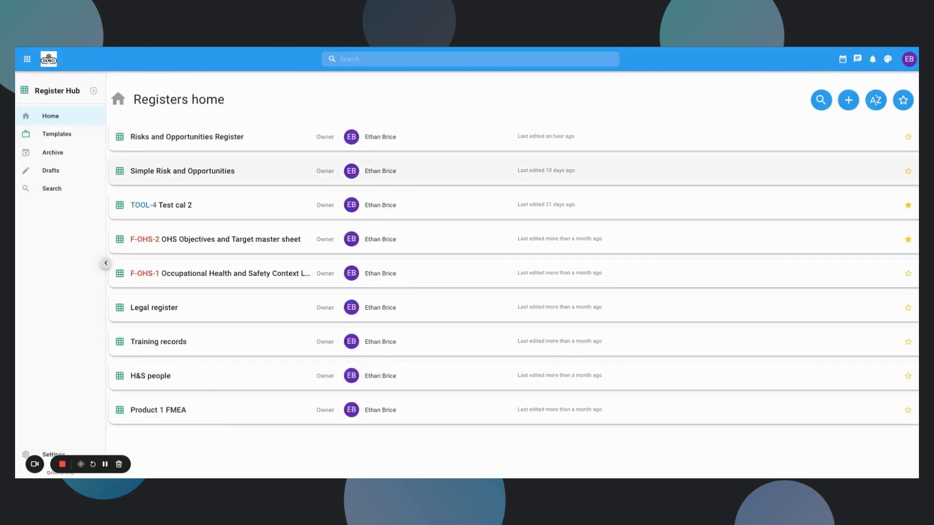
pyautogui.moveTo(553, 185)
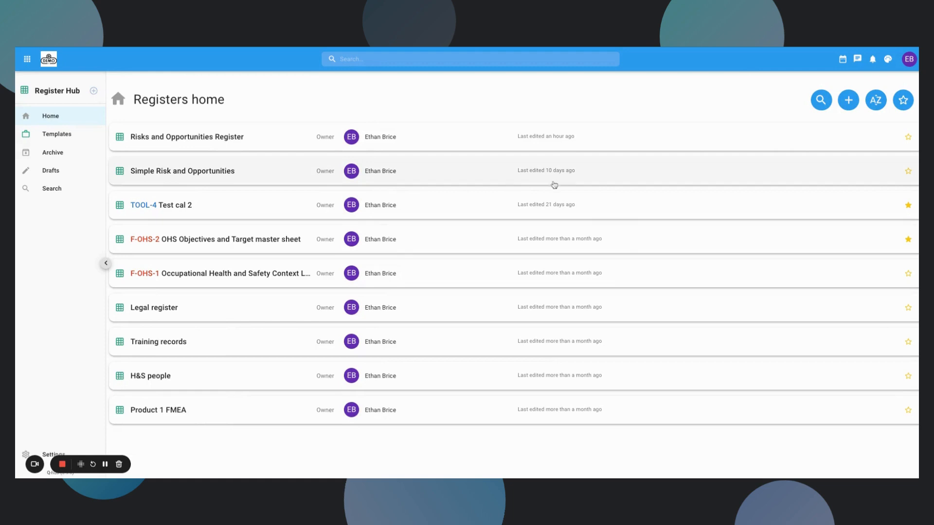
pyautogui.moveTo(498, 183)
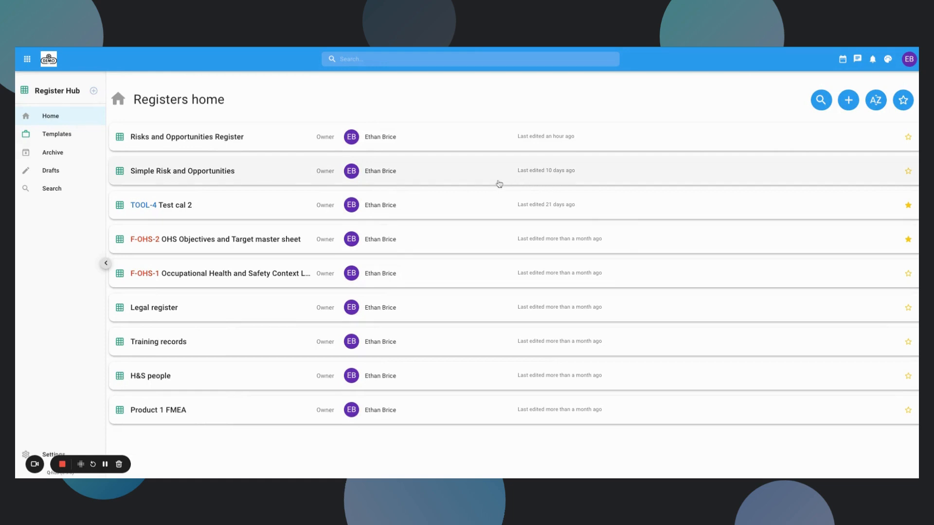
pyautogui.moveTo(494, 183)
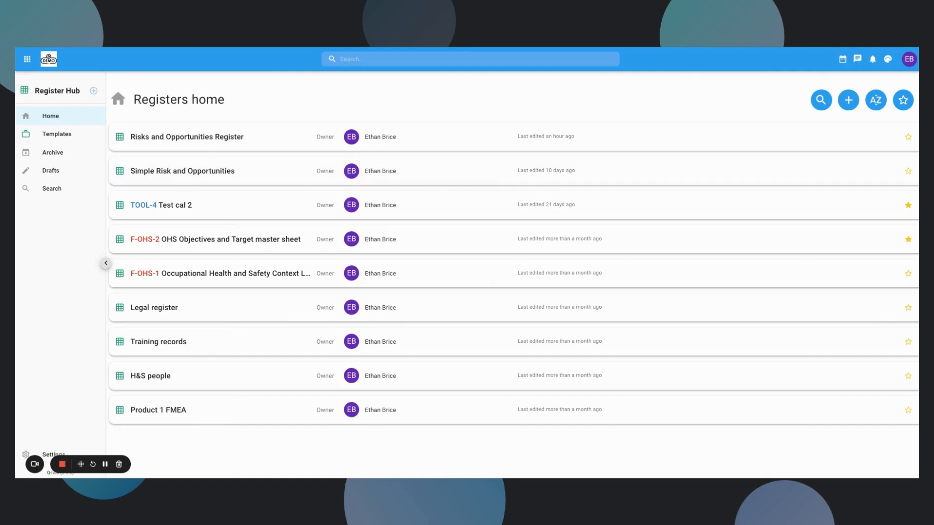
pyautogui.moveTo(287, 143)
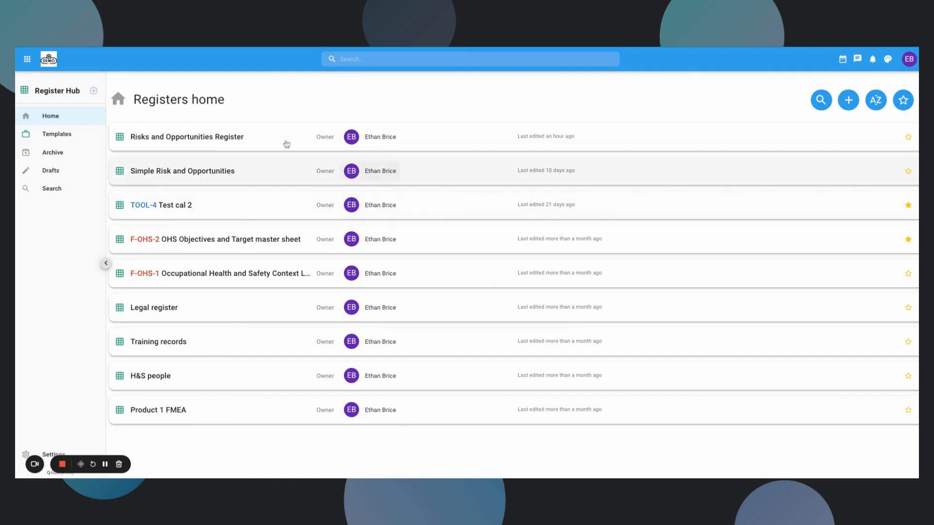
pyautogui.click(186, 136)
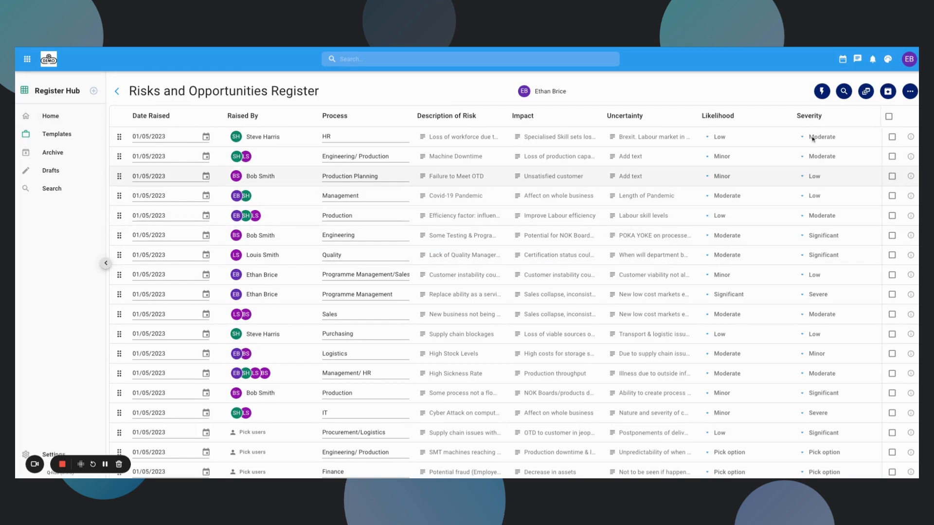
# View the register's risk calculation automations list, then cancel out.
pyautogui.click(822, 91)
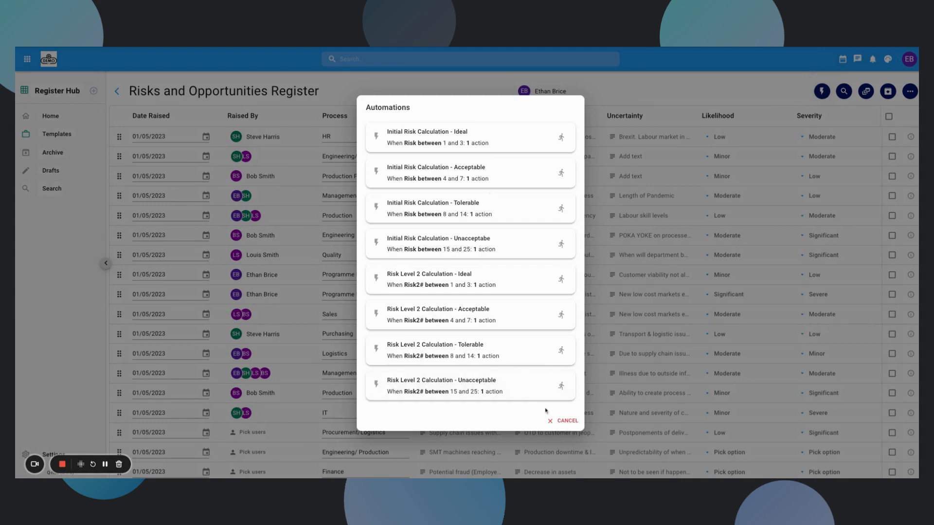
pyautogui.click(566, 421)
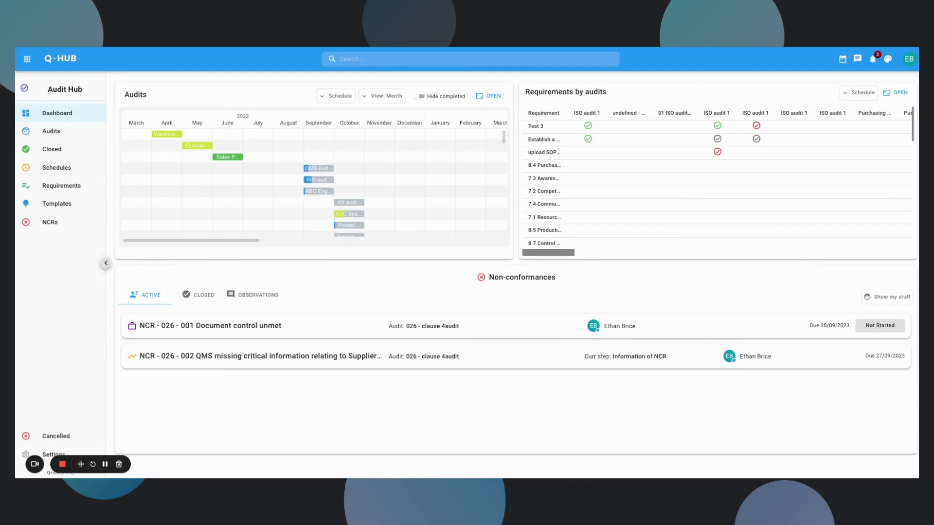
# Show Audits in Schedule View, such as ISO9001 Schedules, and bring up the hubs list.
pyautogui.hscroll(3)
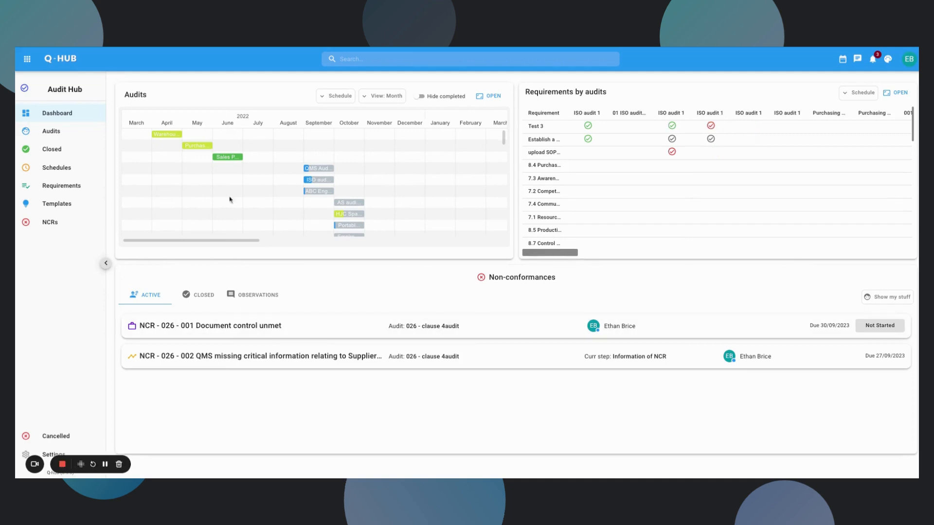
pyautogui.click(50, 130)
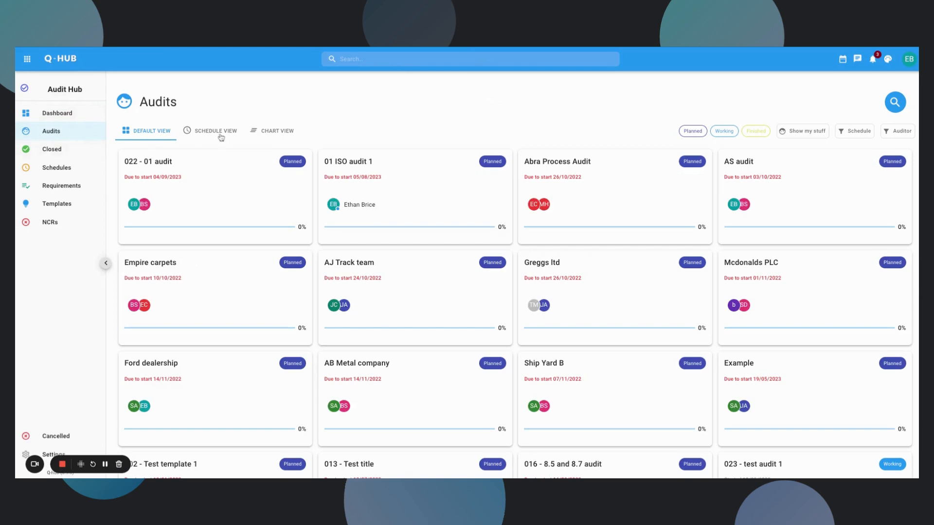
pyautogui.click(215, 130)
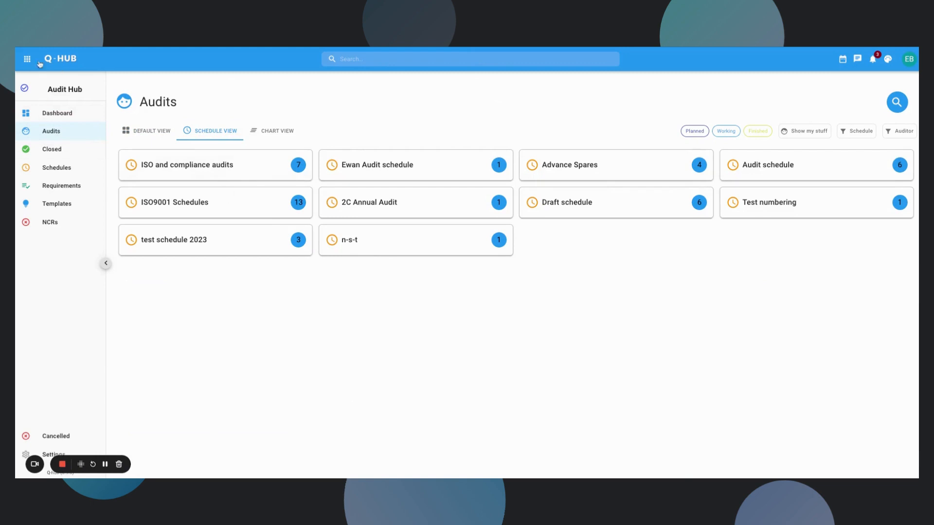
pyautogui.click(26, 58)
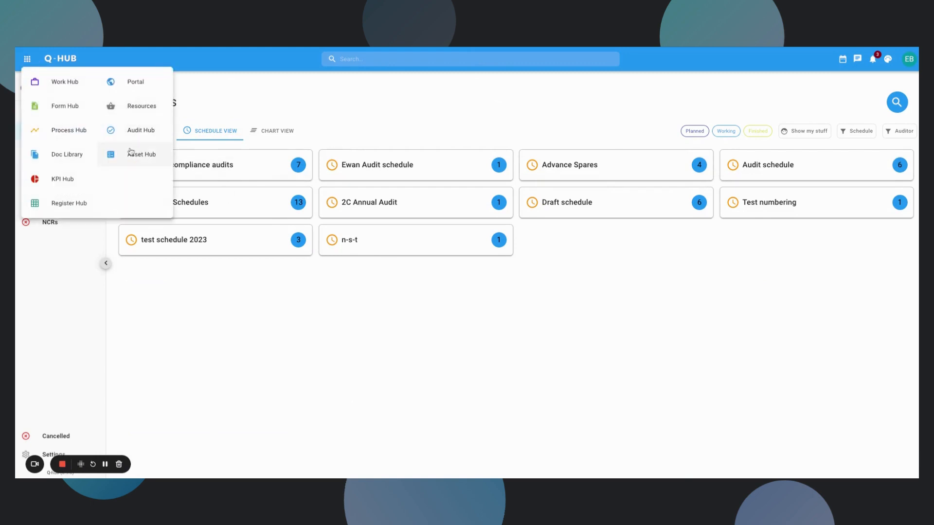
# Open the Asset Hub's Assets list showing all 15 assets.
pyautogui.click(141, 154)
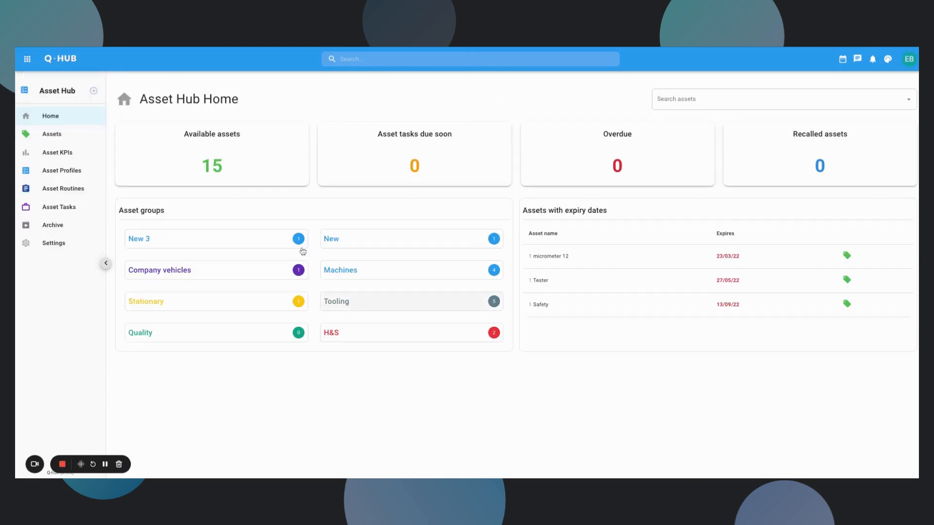
pyautogui.click(52, 133)
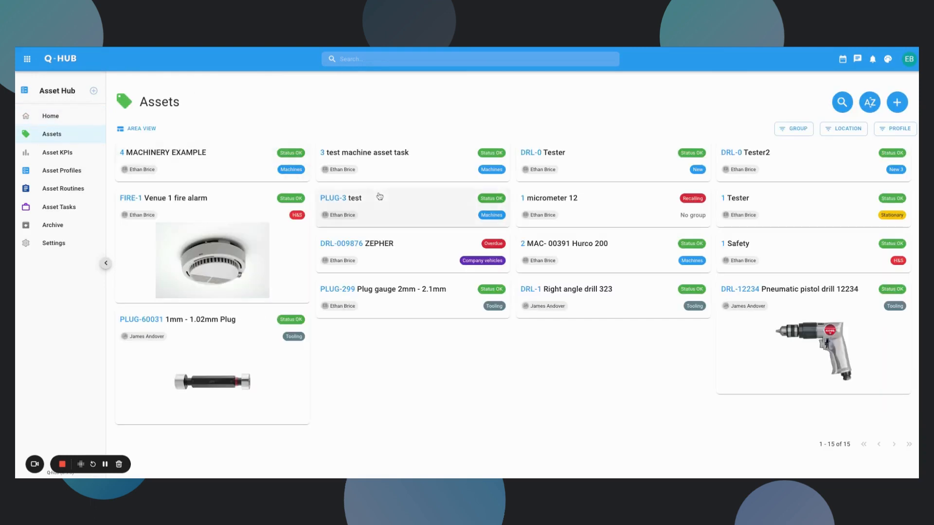
pyautogui.moveTo(606, 305)
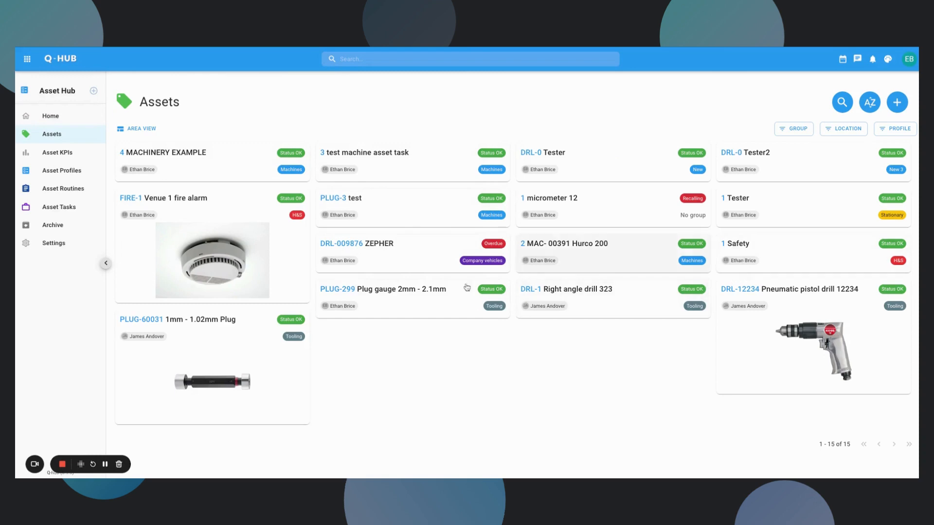
pyautogui.moveTo(262, 262)
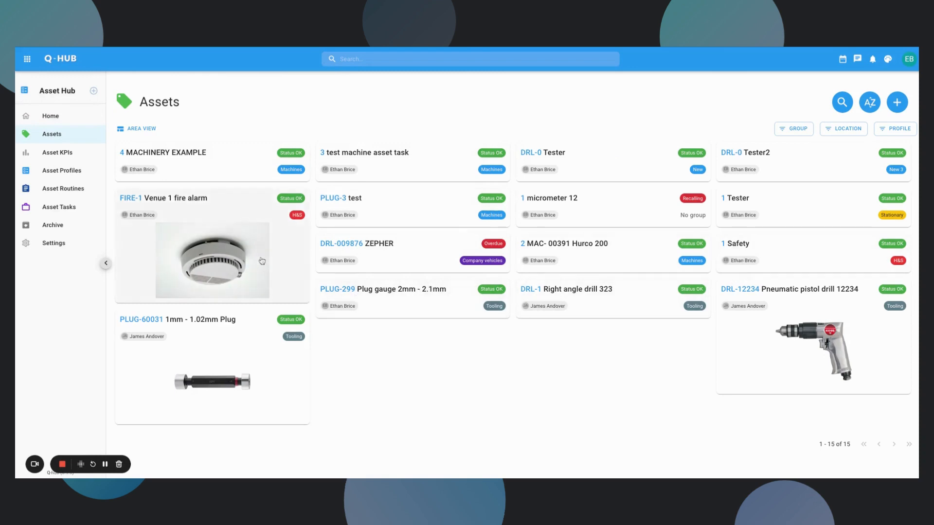
pyautogui.moveTo(186, 174)
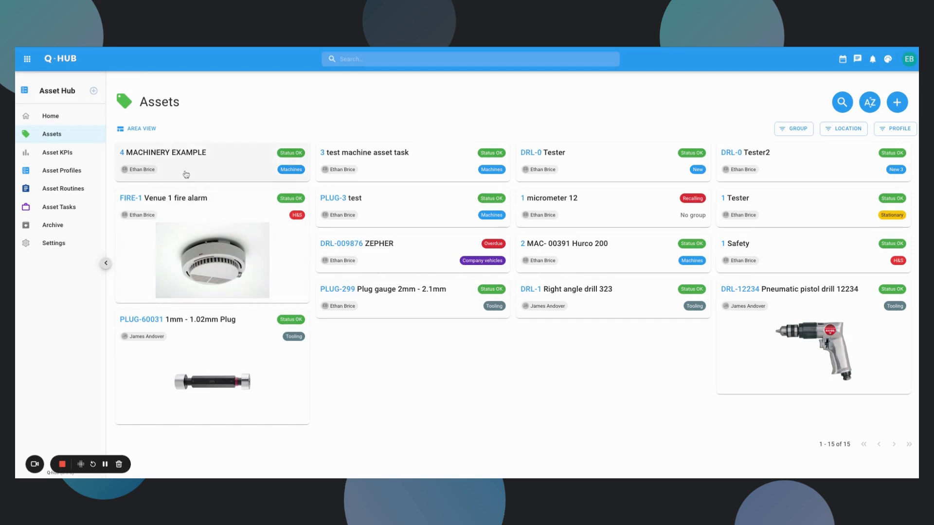
pyautogui.moveTo(166, 214)
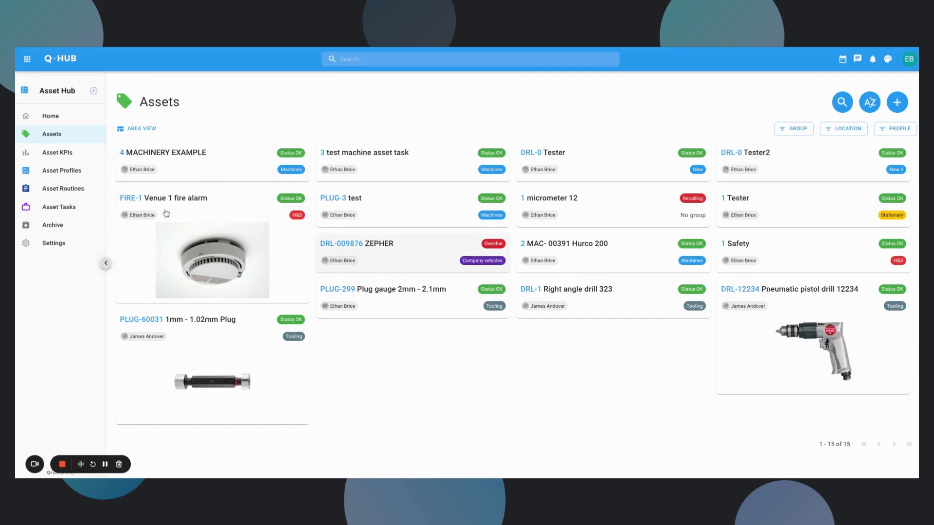
# Open the Portal page listing its spaces, including Supplier portal.
pyautogui.click(27, 59)
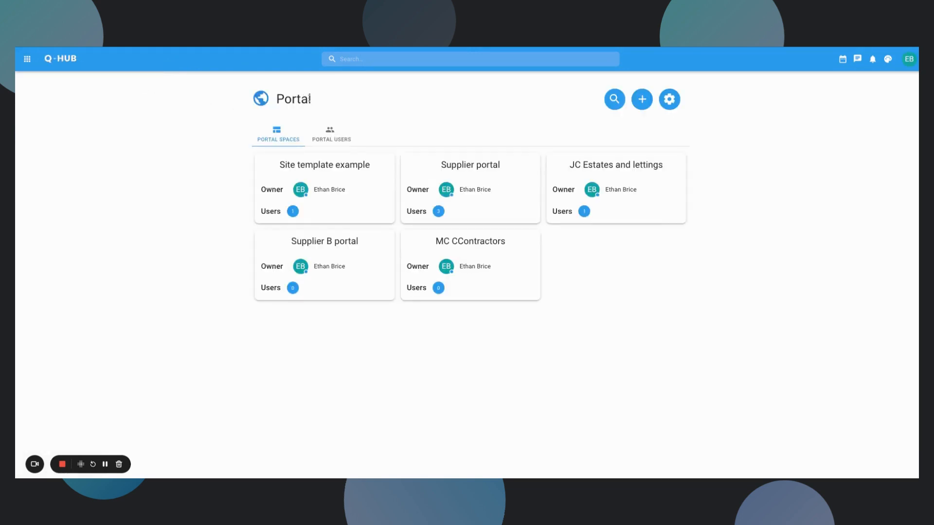
pyautogui.moveTo(549, 254)
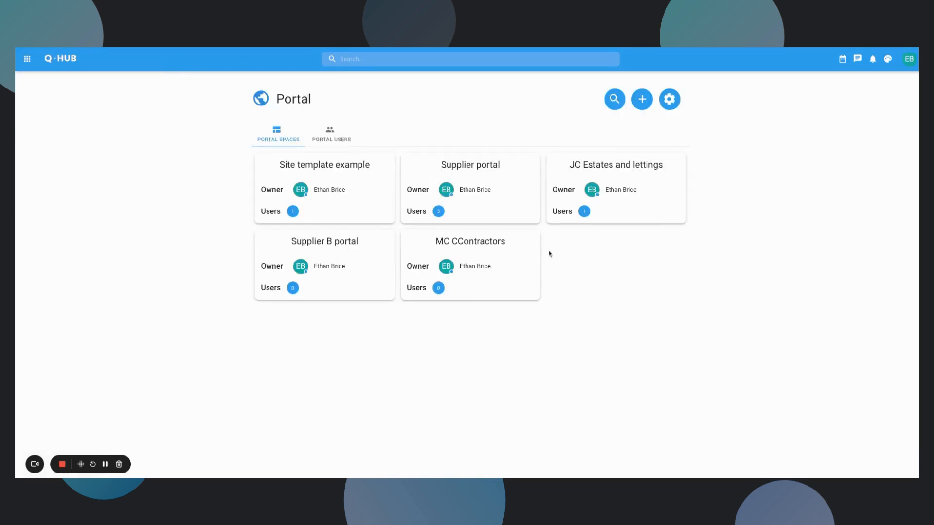
pyautogui.moveTo(490, 207)
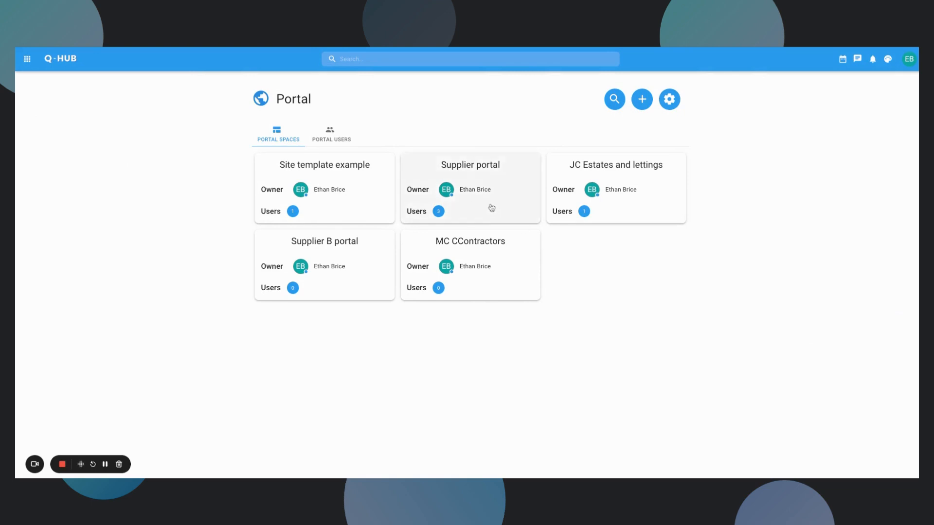
pyautogui.moveTo(487, 213)
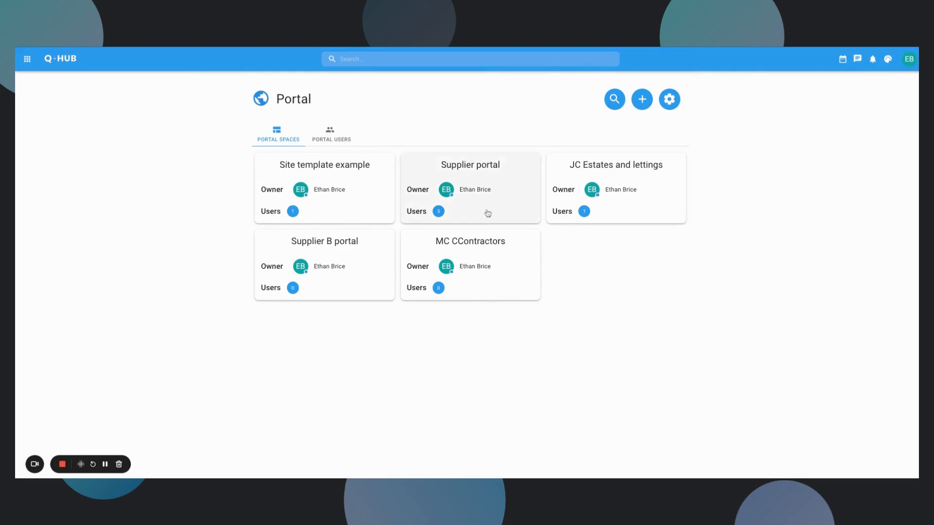
# Open the Supplier portal space's Manufacturing supplier portal dashboard.
pyautogui.click(470, 188)
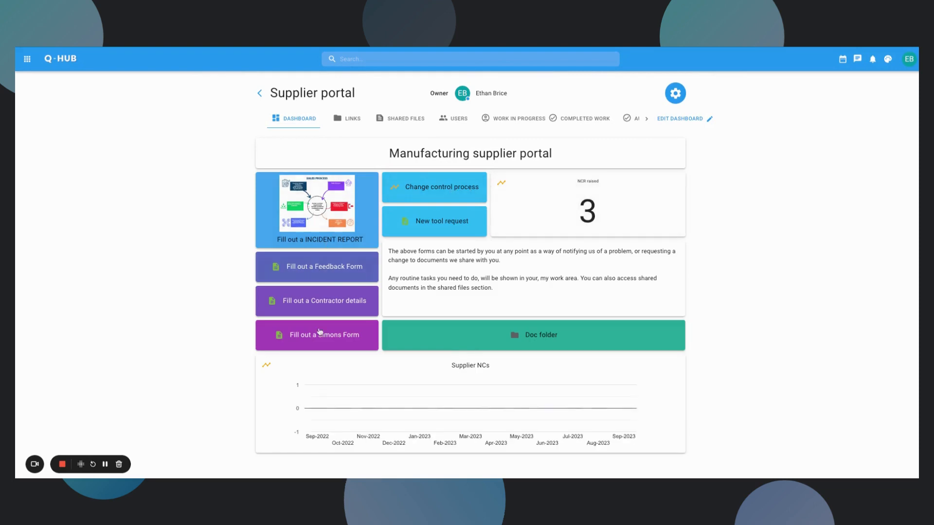
pyautogui.moveTo(607, 394)
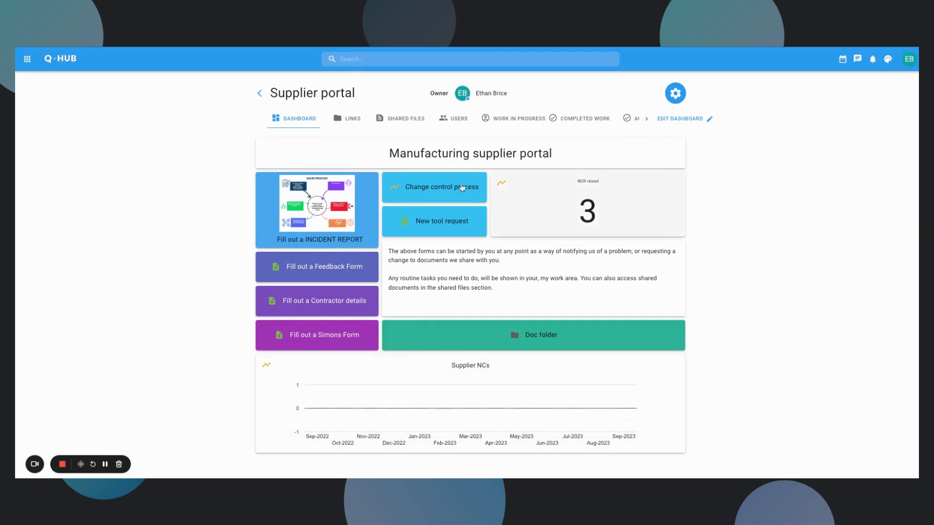
pyautogui.moveTo(336, 330)
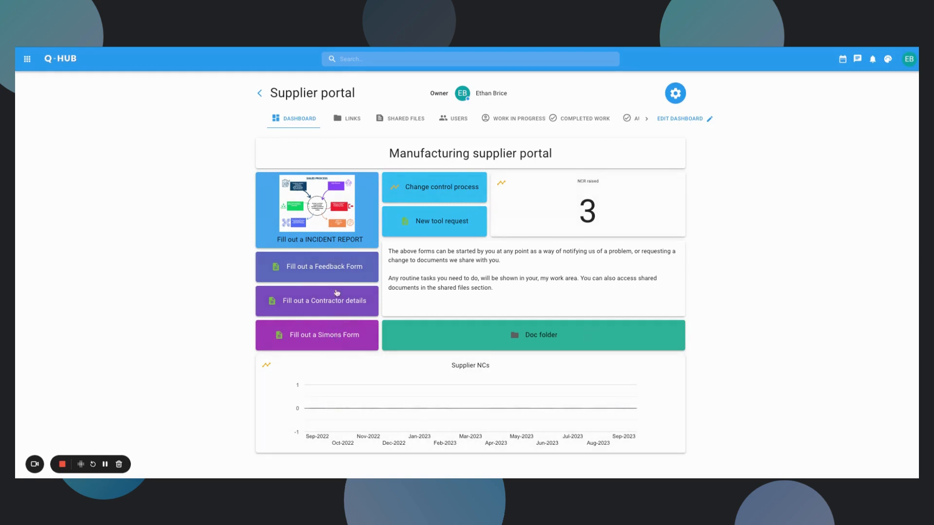
pyautogui.moveTo(433, 407)
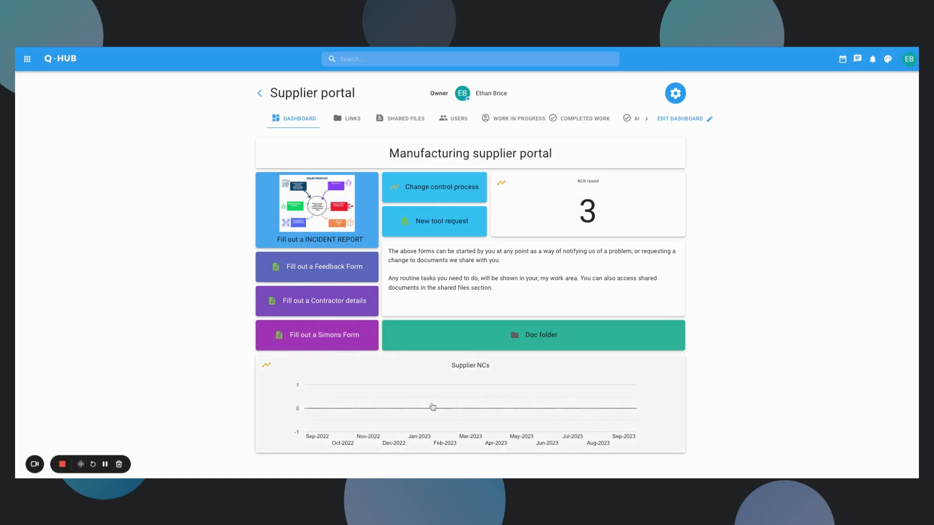